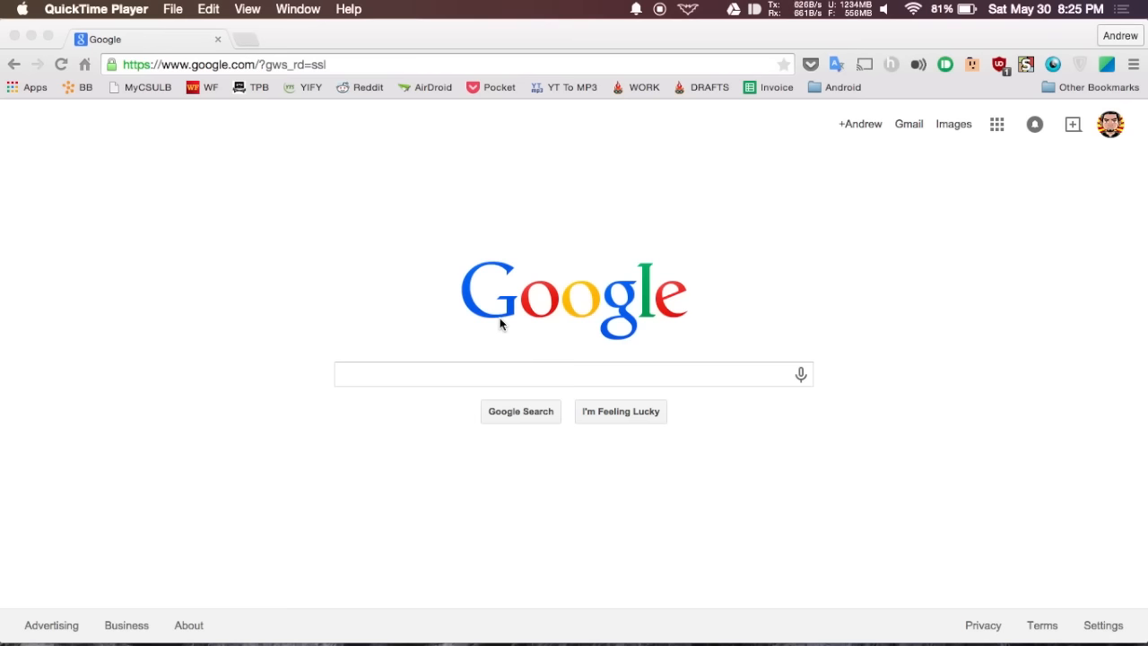
# Open the bus driver video and scroll down to its AlienTube Reddit comments.
pyautogui.click(574, 374)
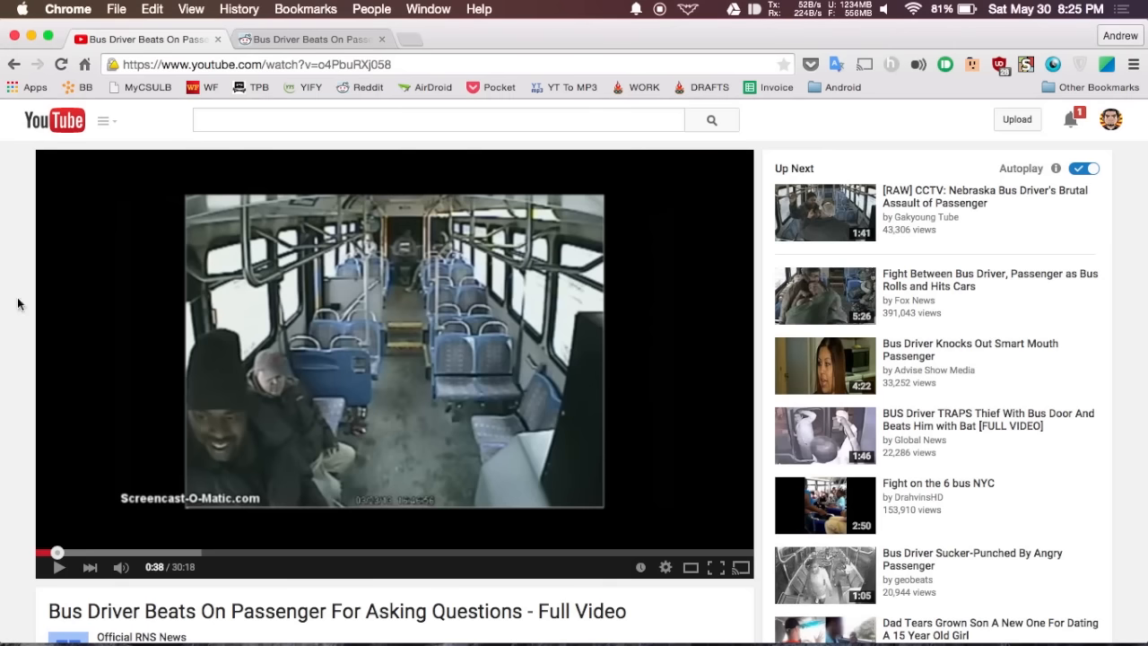
pyautogui.scroll(-3)
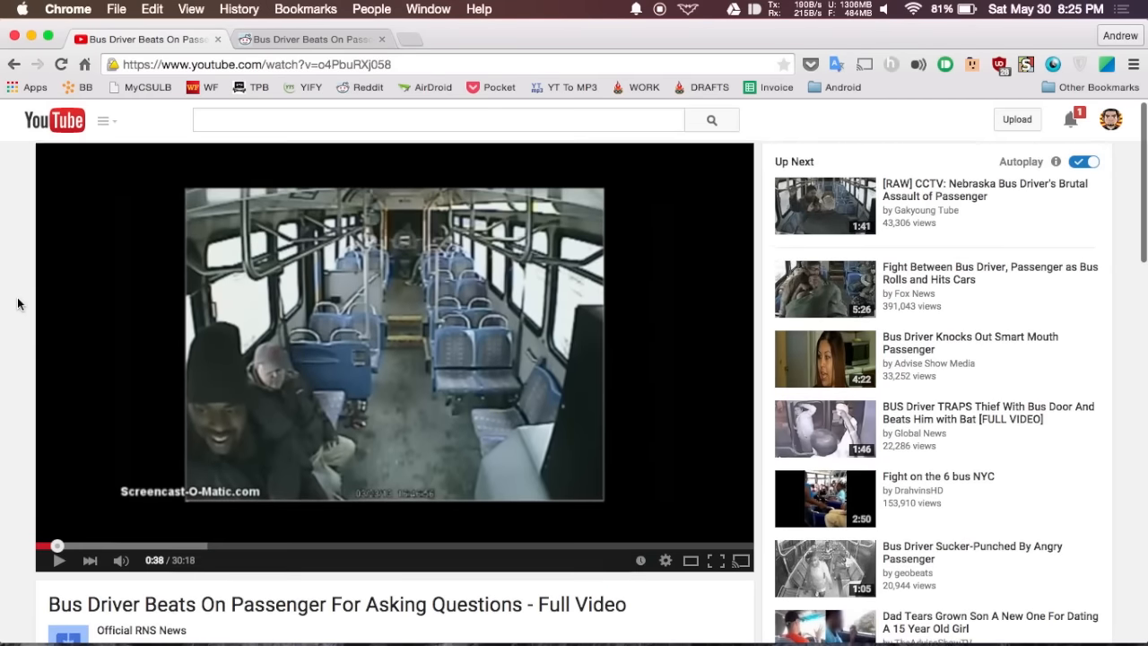
pyautogui.scroll(-3)
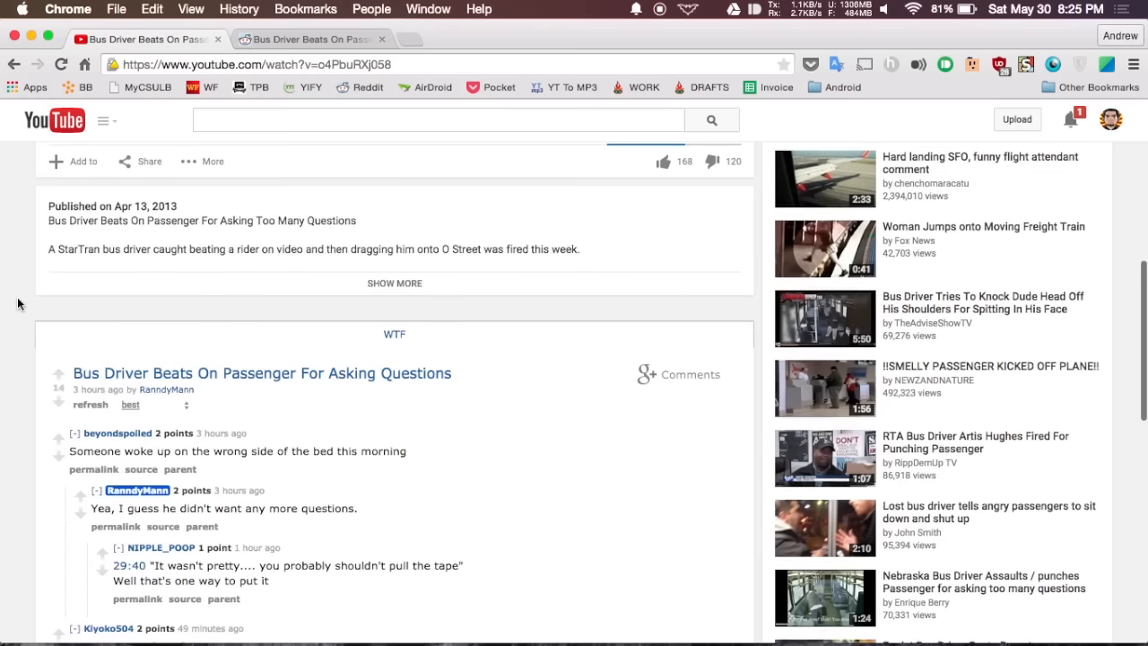
pyautogui.scroll(-3)
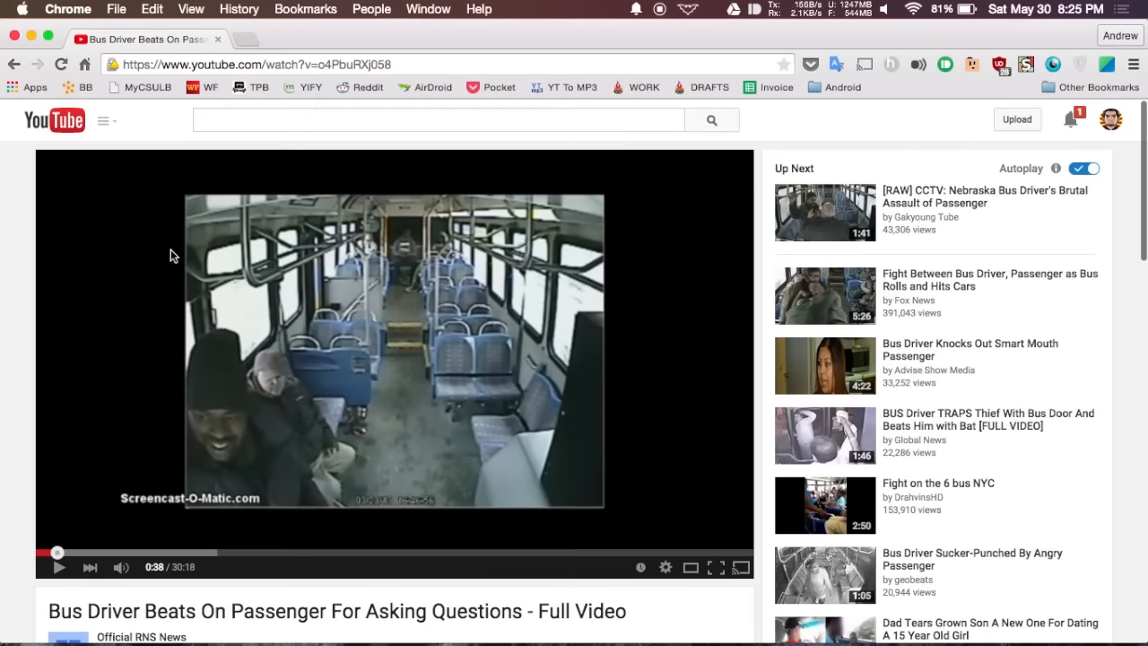
# Search YouTube for 'kanye'.
pyautogui.click(439, 119)
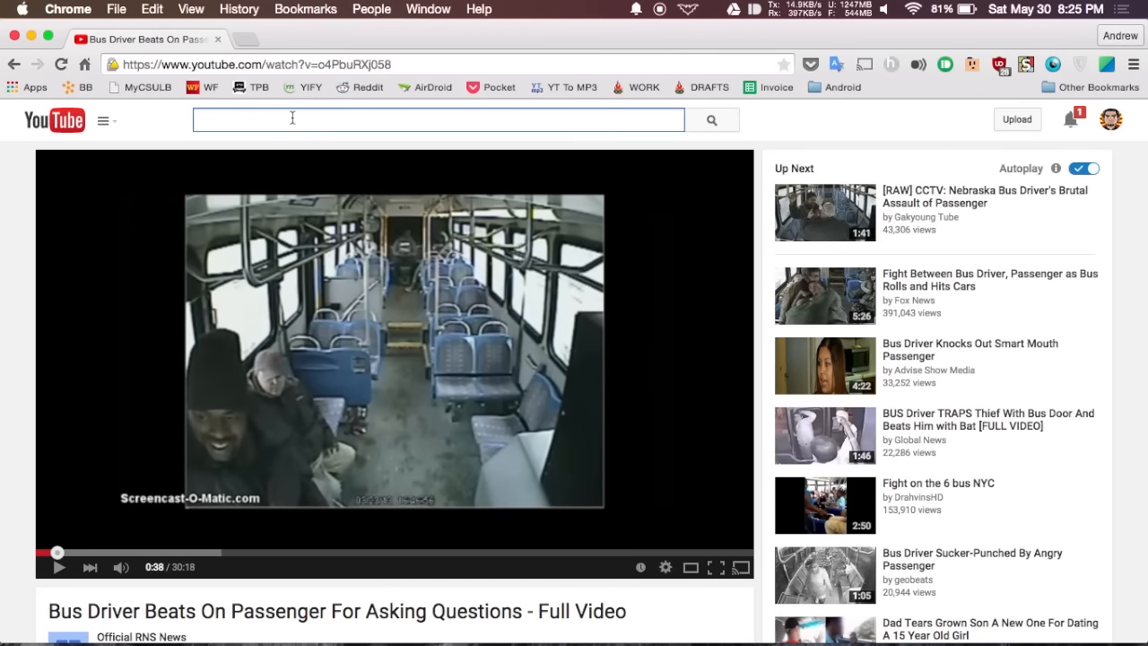
pyautogui.write('kanye')
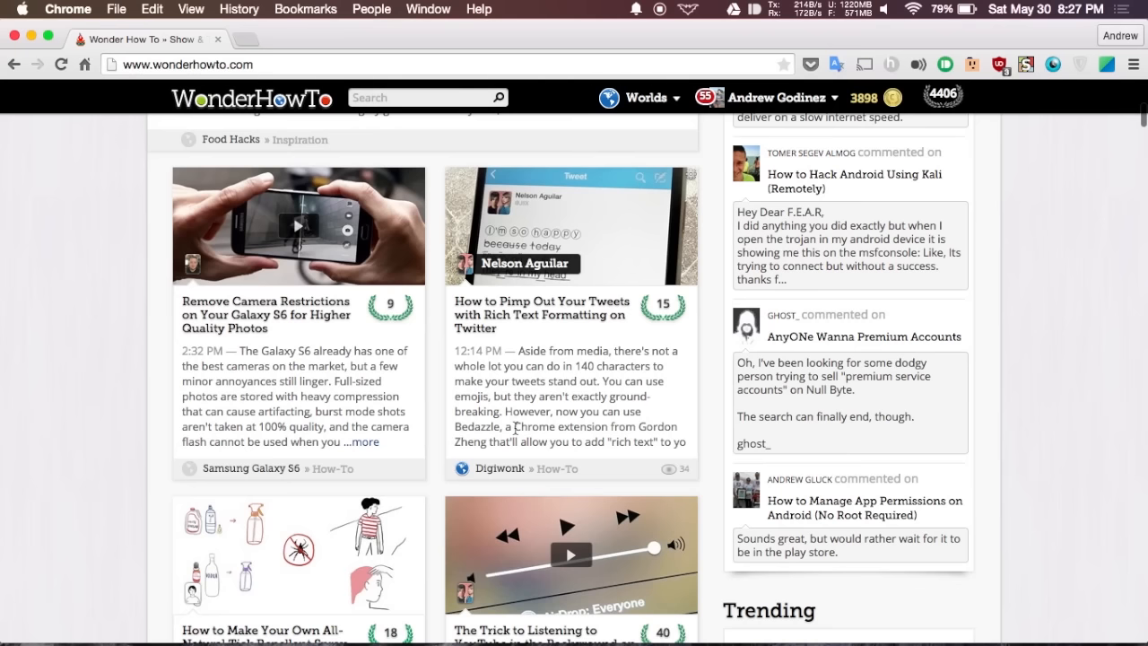
pyautogui.doubleClick(535, 426)
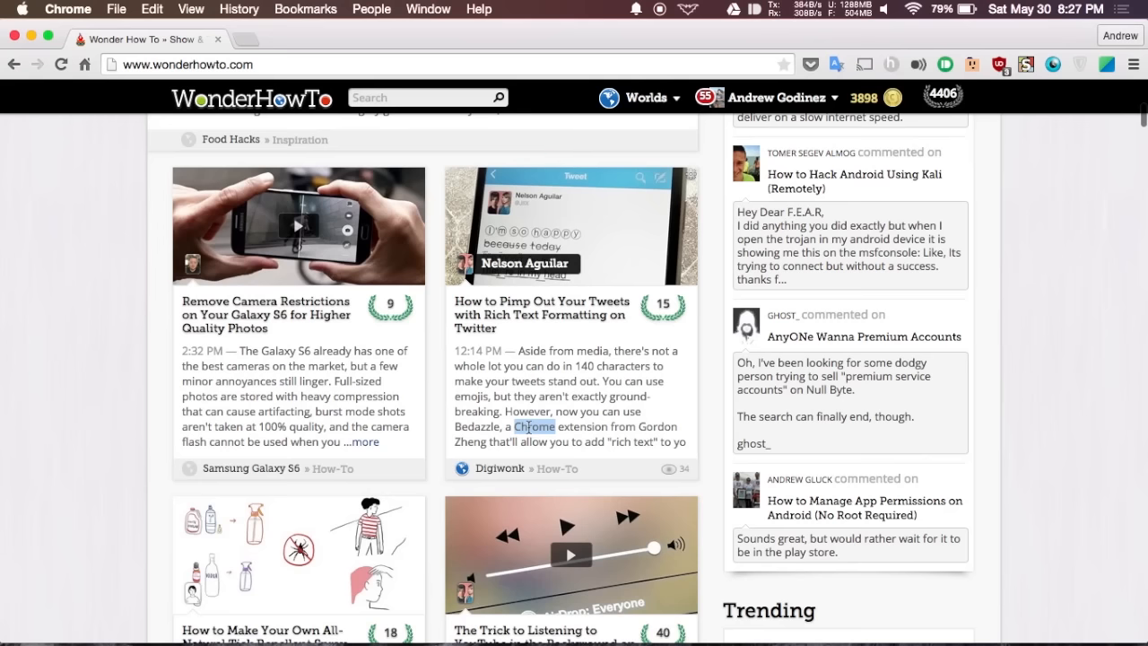
pyautogui.rightClick(535, 426)
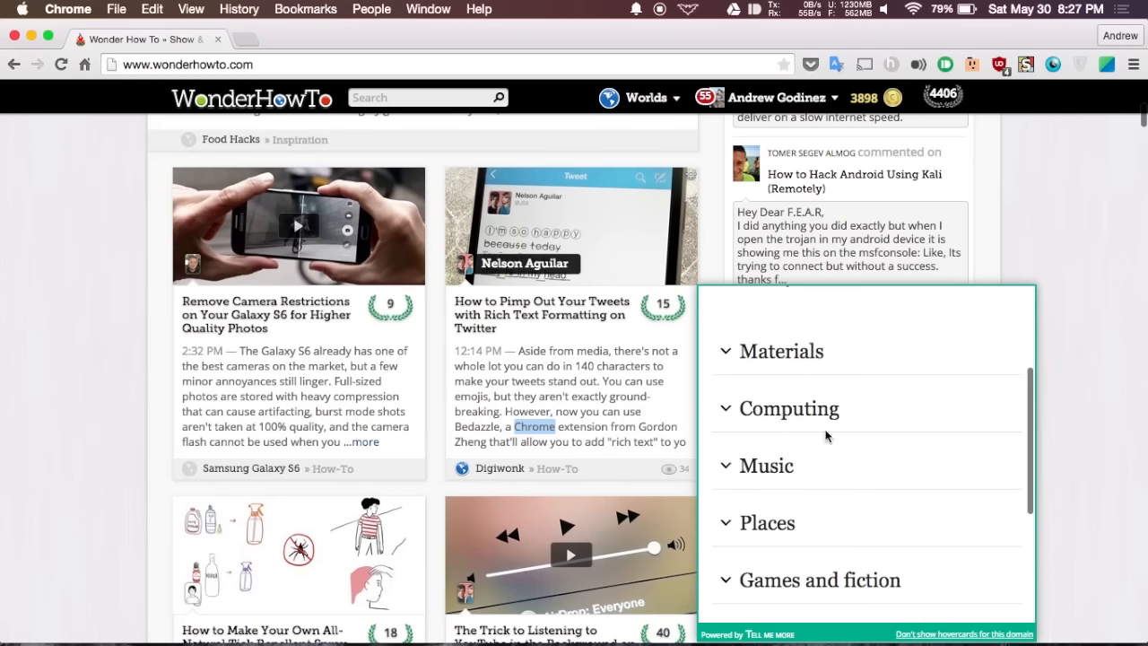
pyautogui.click(788, 408)
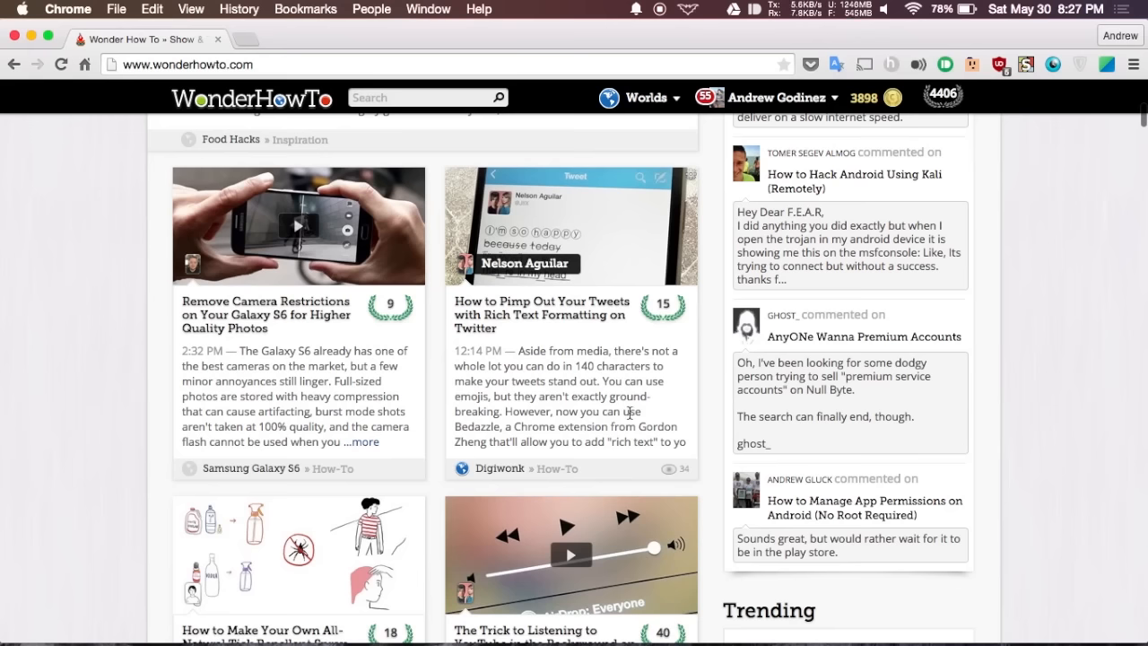
# From Chrome's Extensions page, open Tell Me More's options and view its excluded sites.
pyautogui.click(1133, 64)
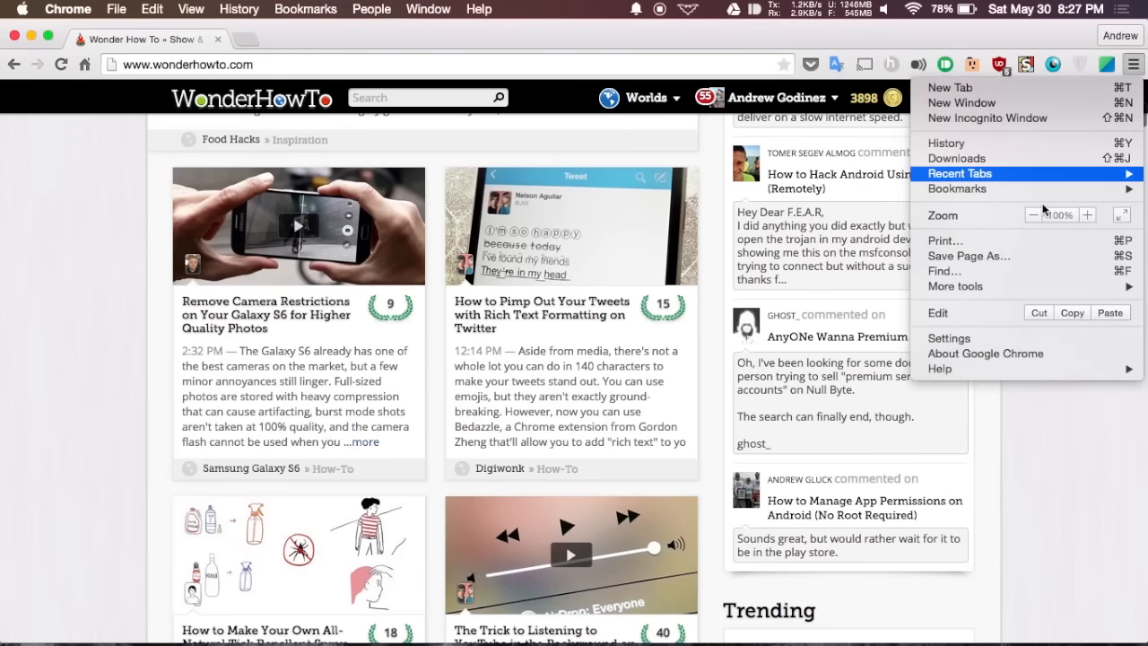
pyautogui.click(949, 338)
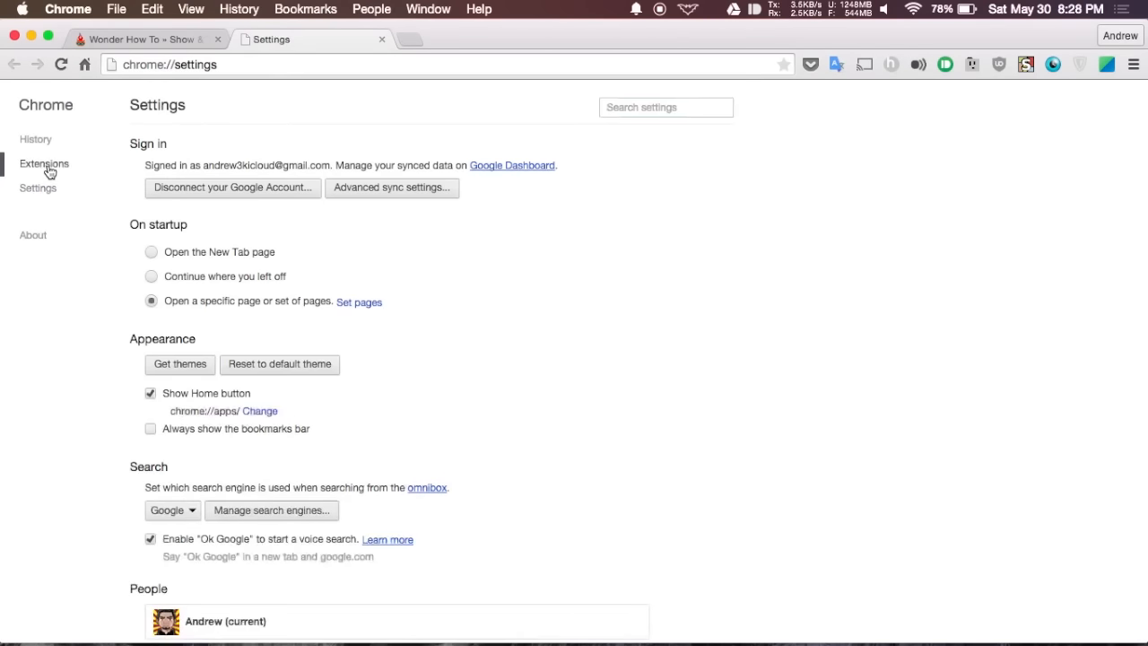
pyautogui.click(43, 163)
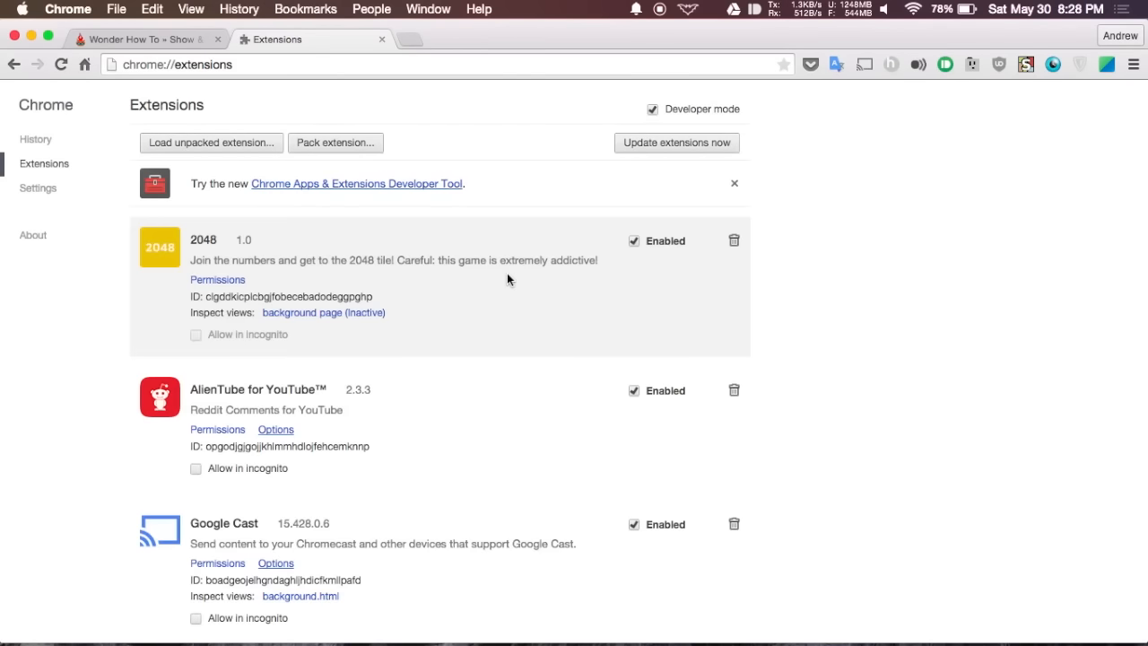
pyautogui.moveTo(356, 436)
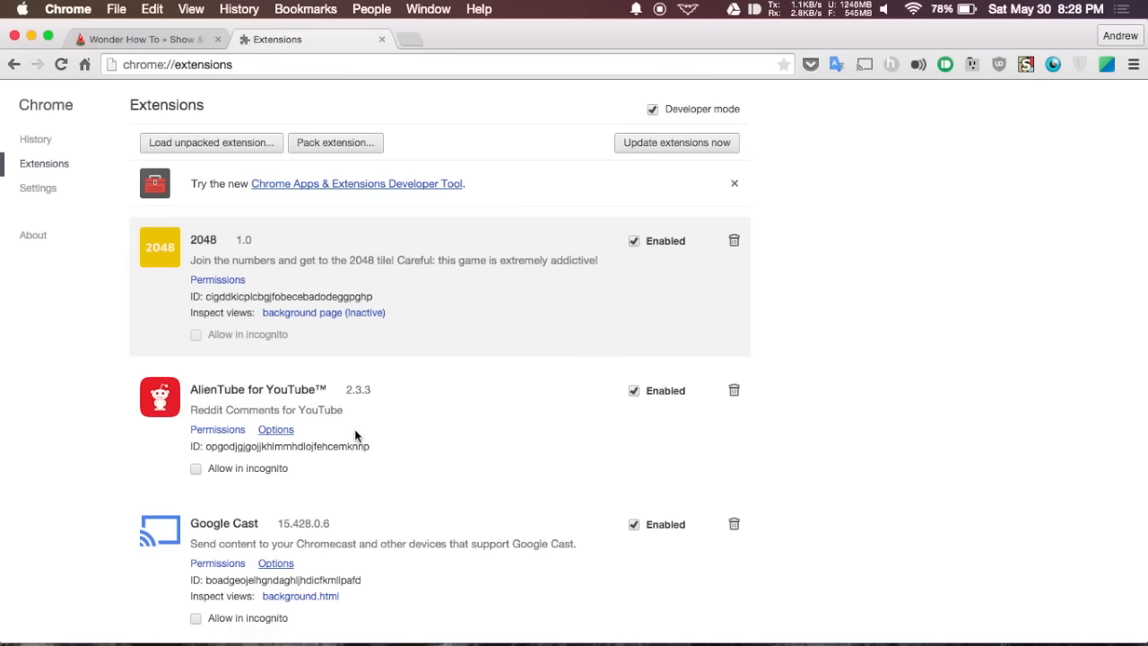
pyautogui.moveTo(275, 428)
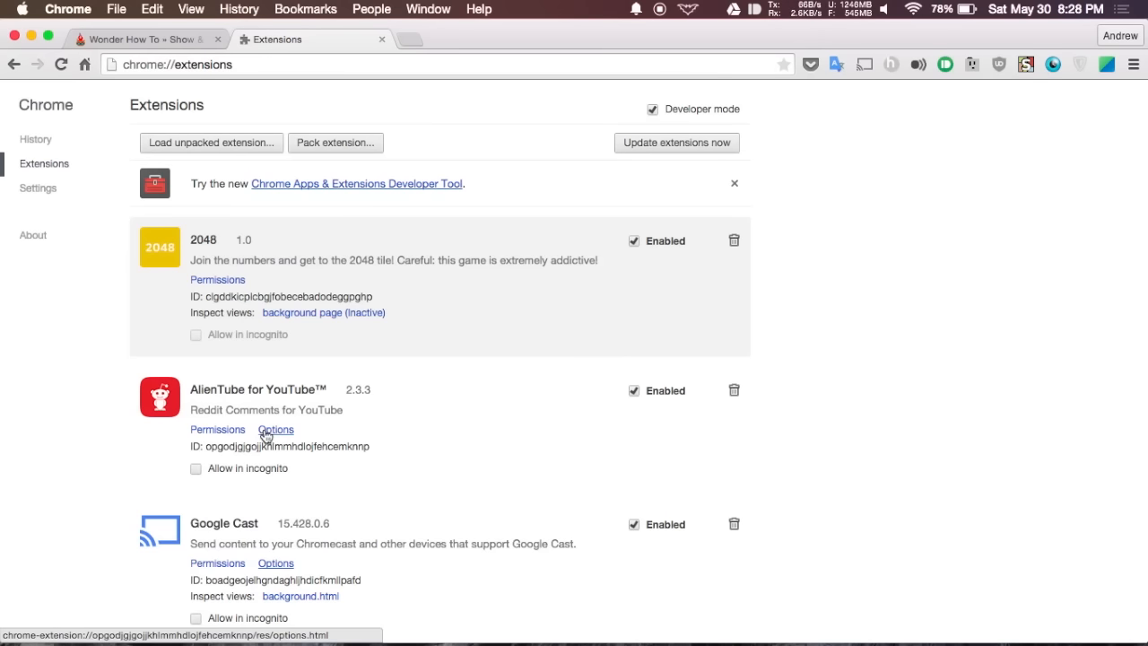
pyautogui.scroll(-3)
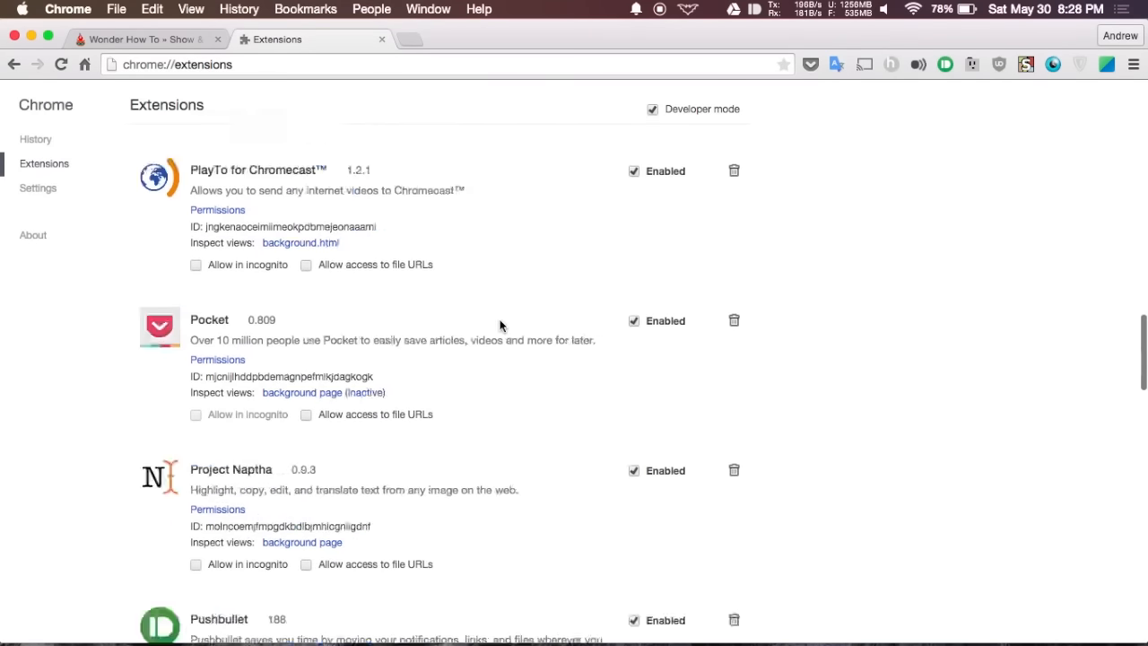
pyautogui.scroll(-3)
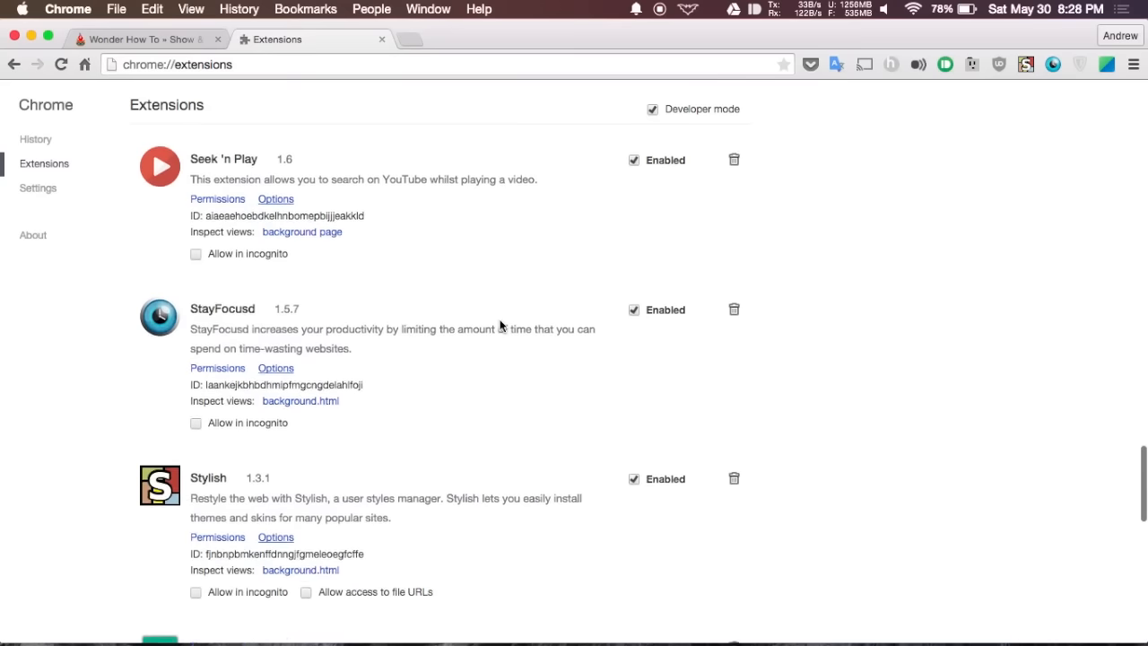
pyautogui.scroll(-3)
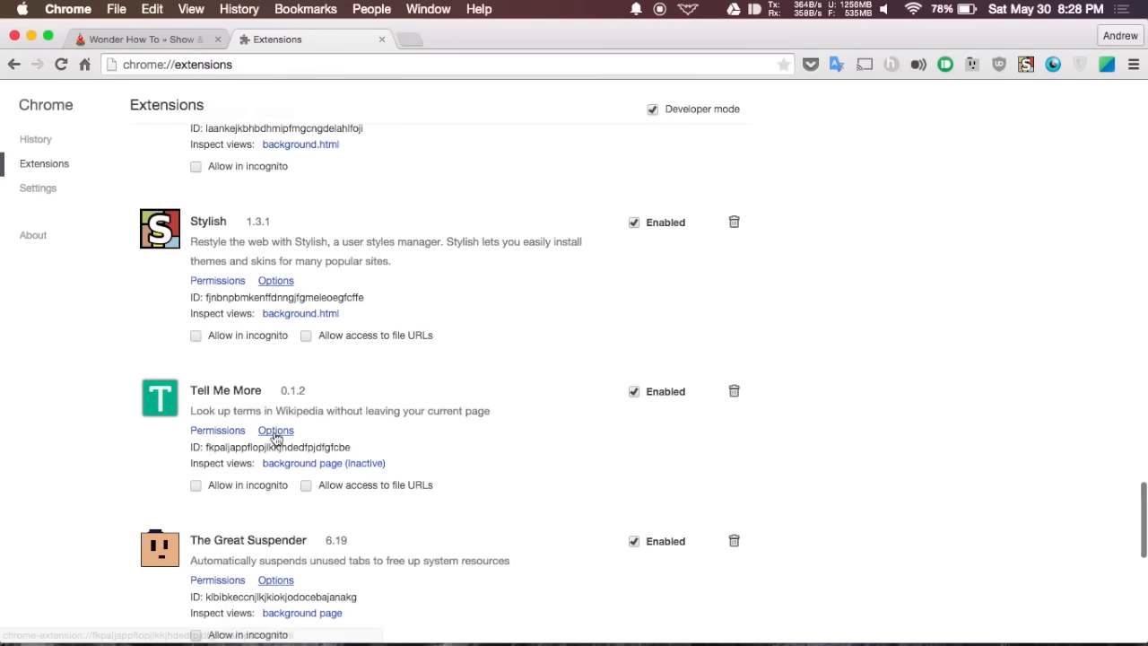
pyautogui.click(275, 431)
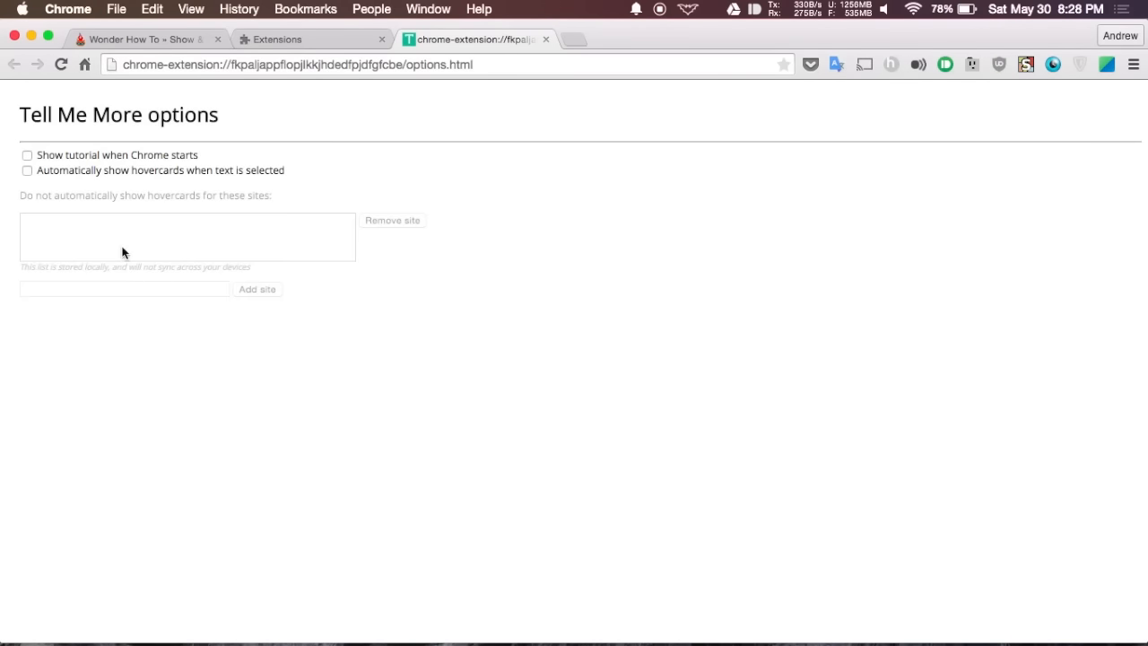
pyautogui.click(26, 171)
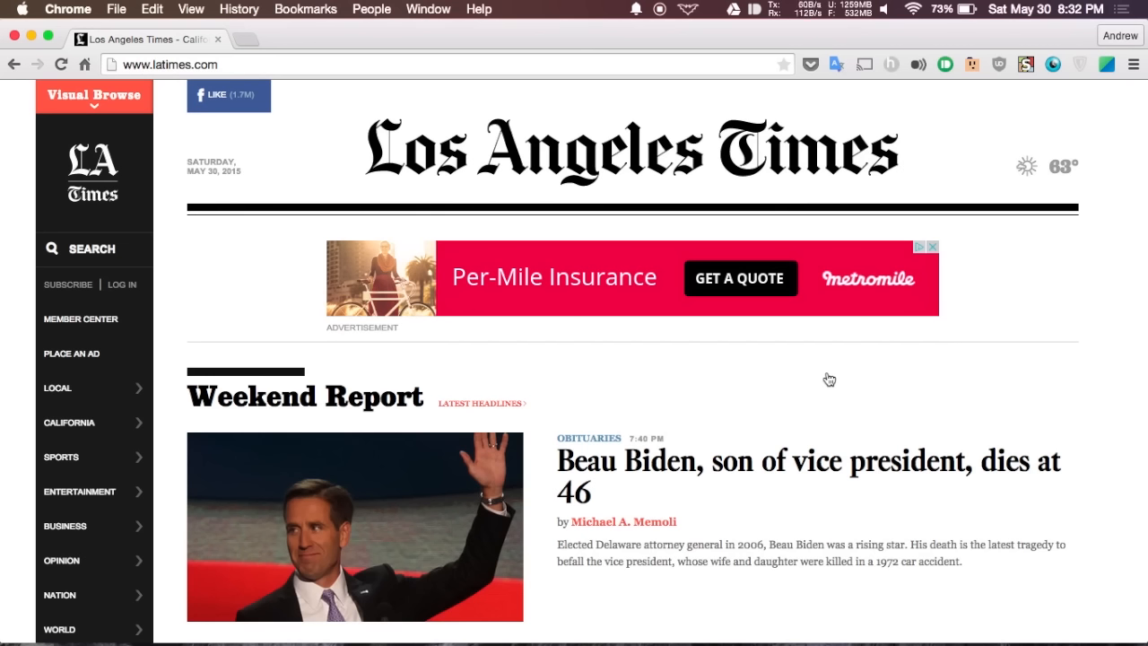
pyautogui.moveTo(965, 497)
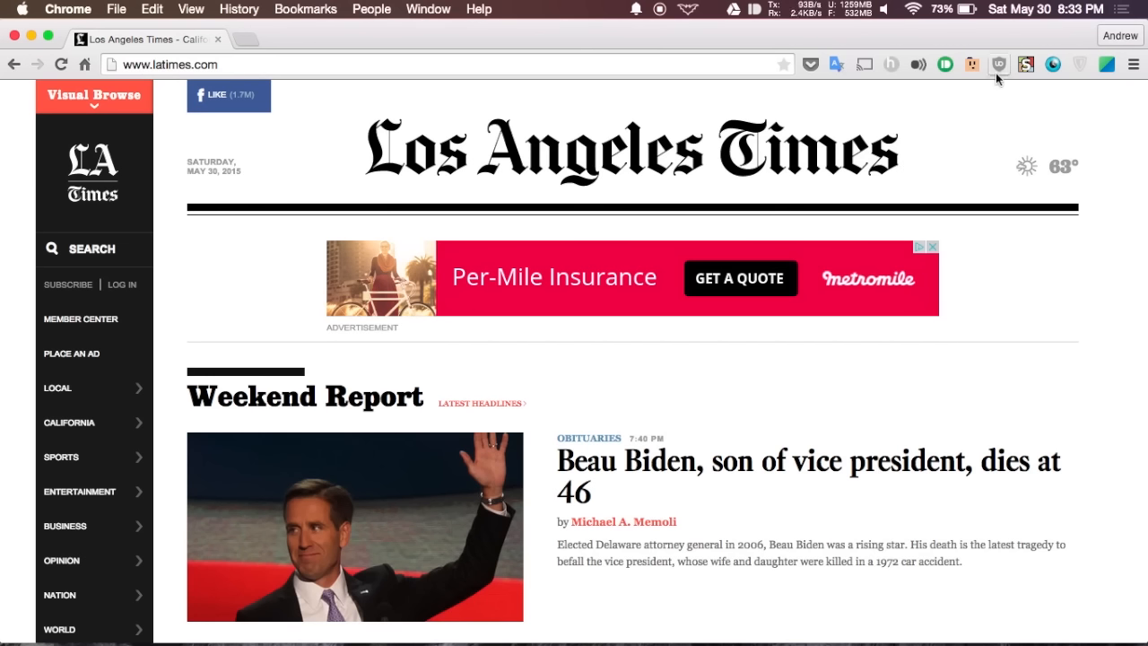
# Open uBlock's ad-blocking panel for the LA Times page.
pyautogui.click(999, 64)
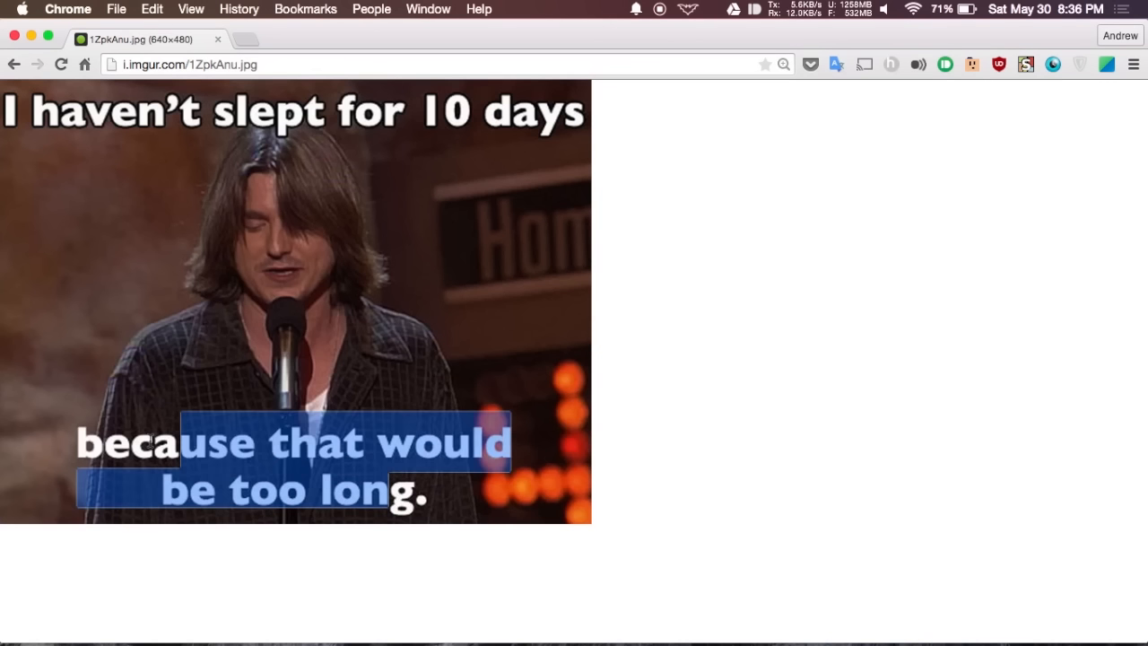
# Copy the recognised caption text from the meme image and reselect part of the caption.
pyautogui.rightClick(224, 446)
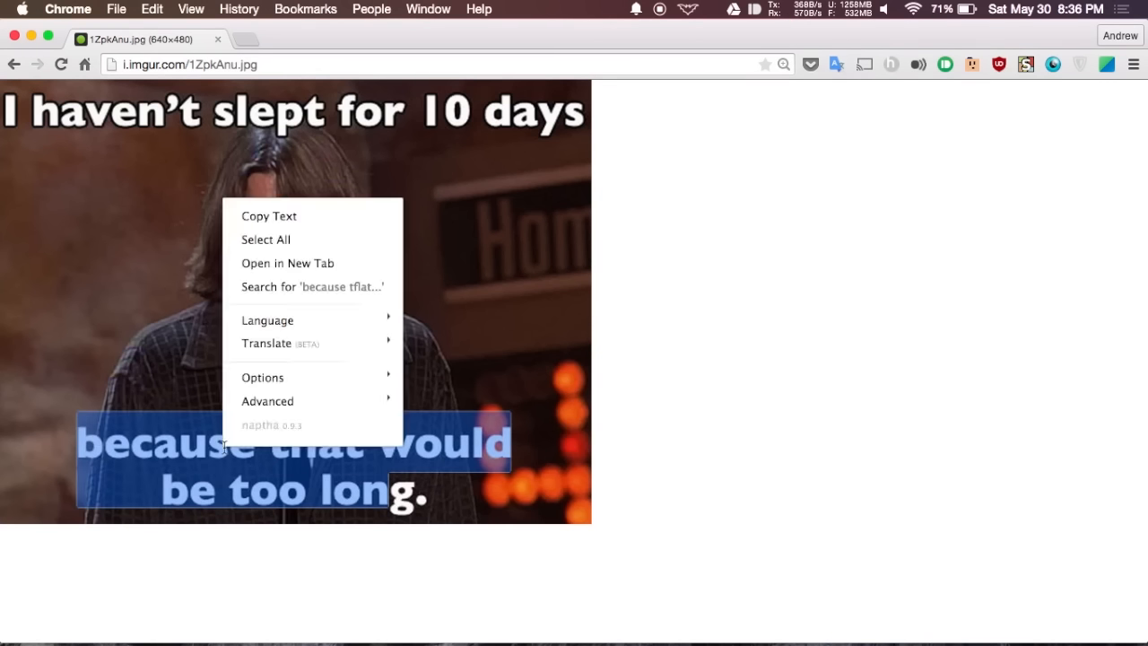
pyautogui.moveTo(269, 216)
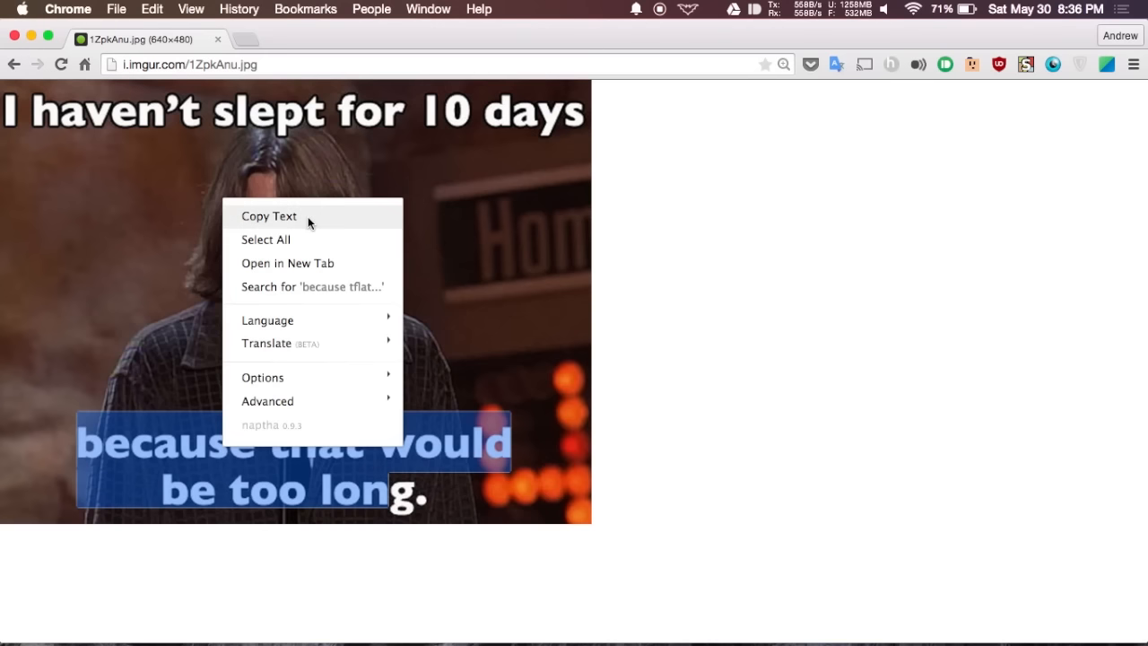
pyautogui.click(415, 508)
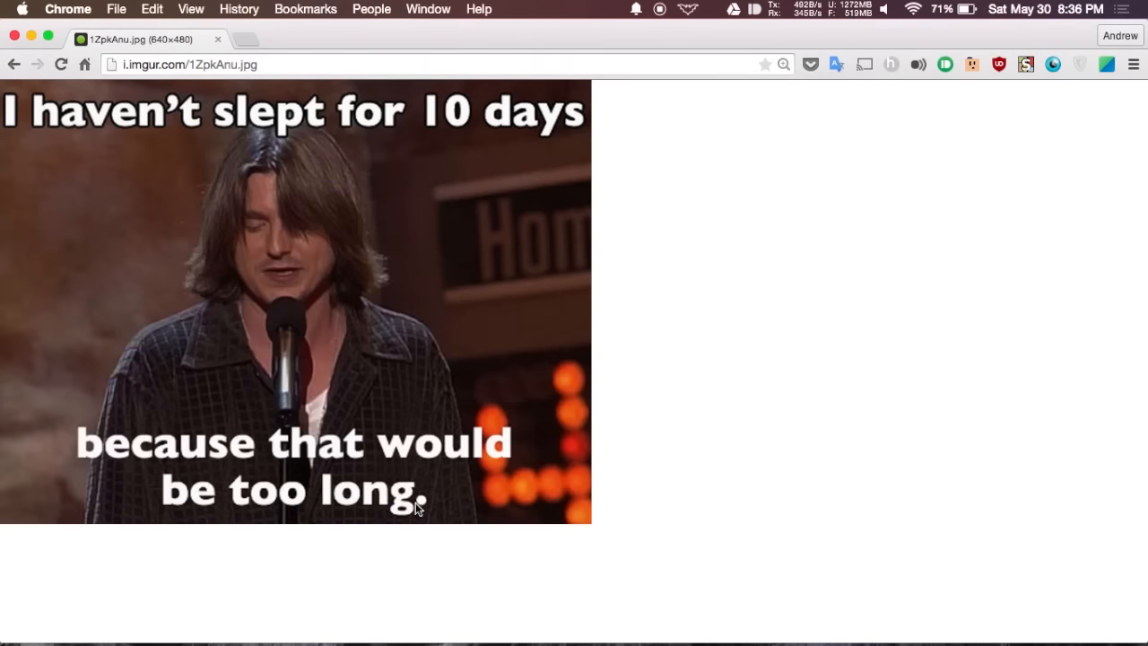
pyautogui.moveTo(457, 504)
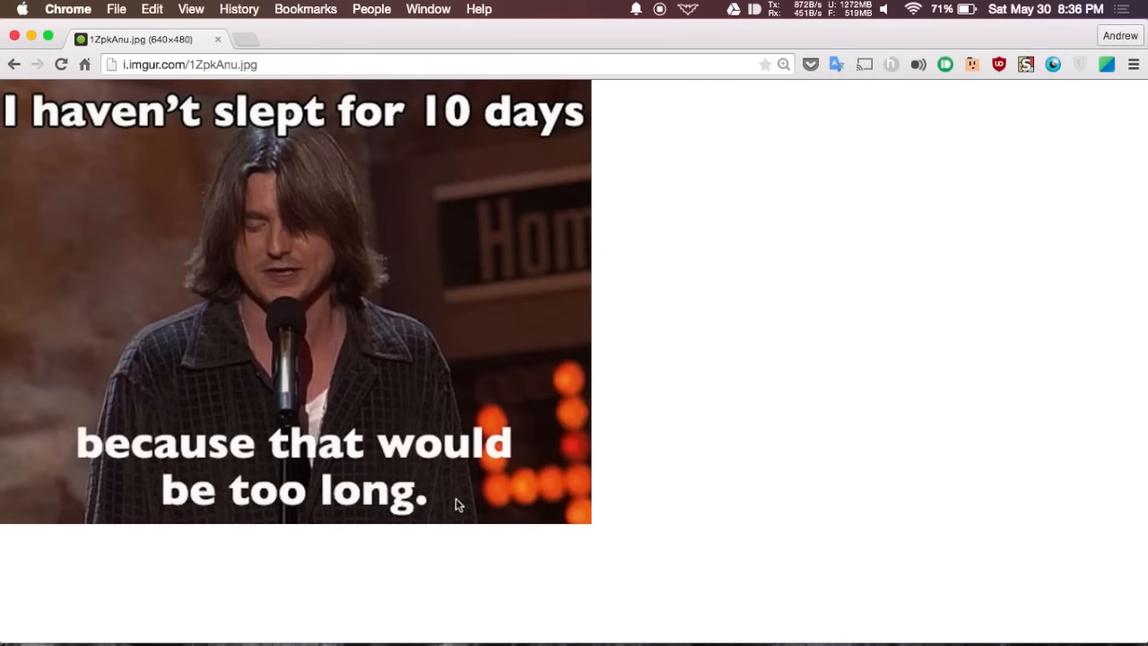
pyautogui.moveTo(229, 490); pyautogui.dragTo(385, 490)
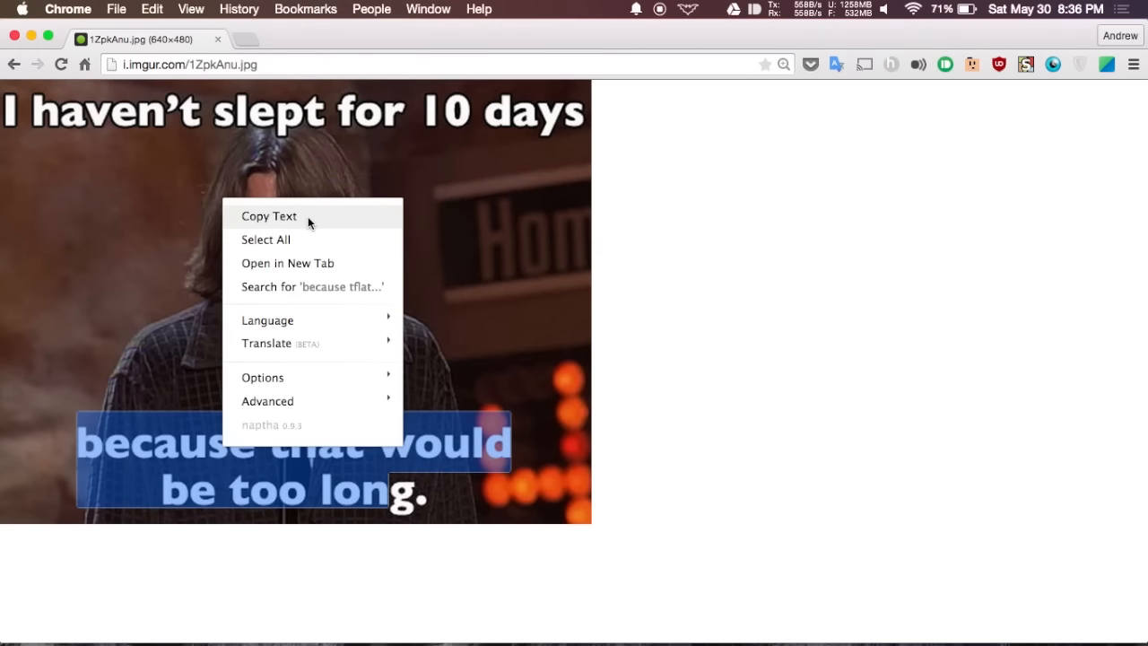
pyautogui.moveTo(266, 342)
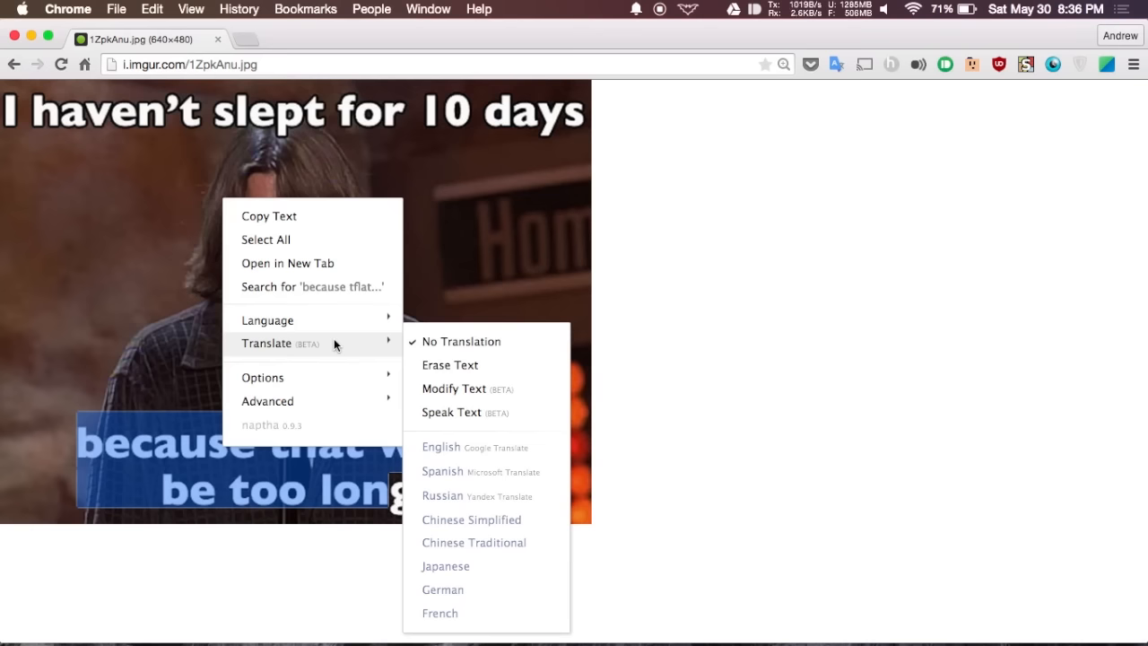
pyautogui.click(454, 388)
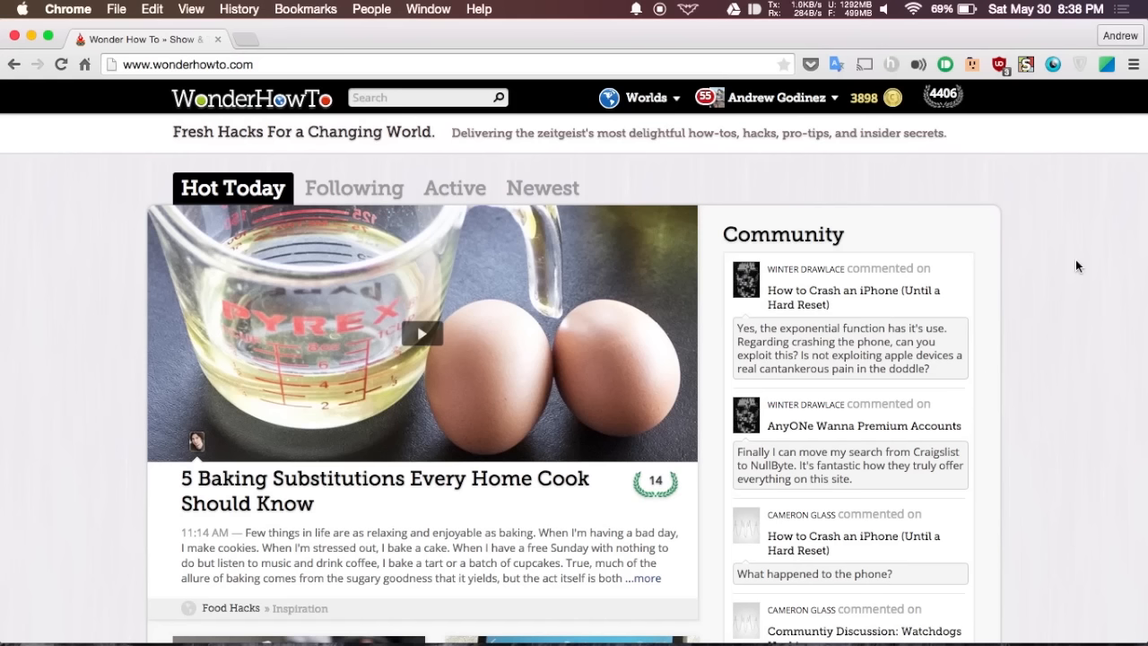
pyautogui.moveTo(1010, 133)
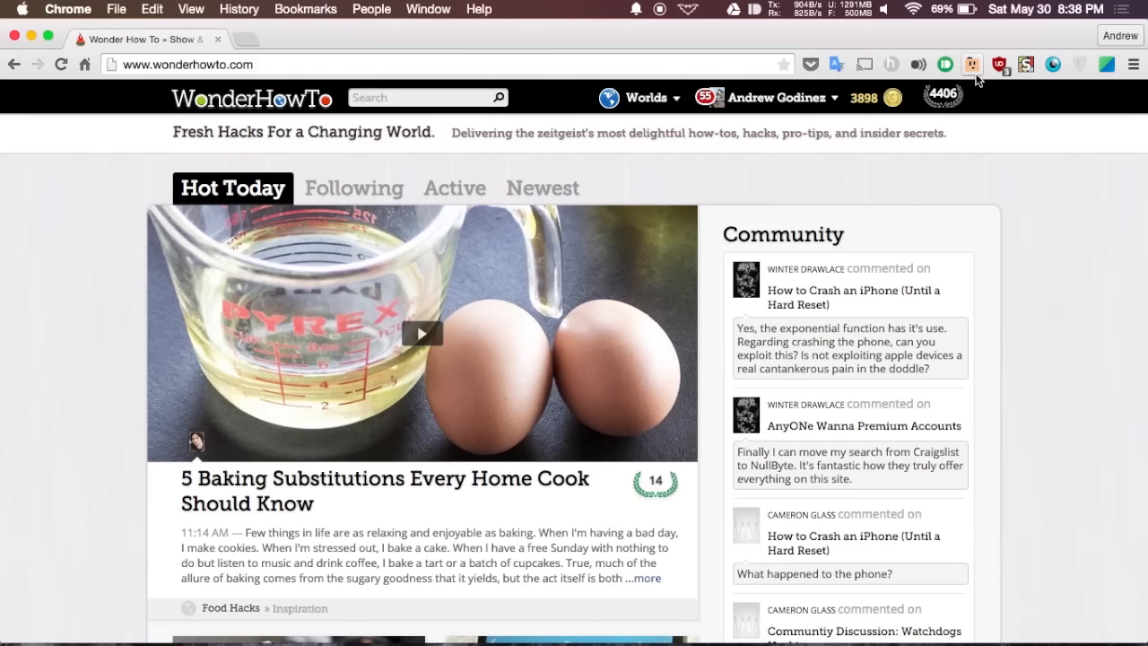
# Suspend the WonderHowTo tab with The Great Suspender, reload it, then revisit the suspender's menu.
pyautogui.click(971, 64)
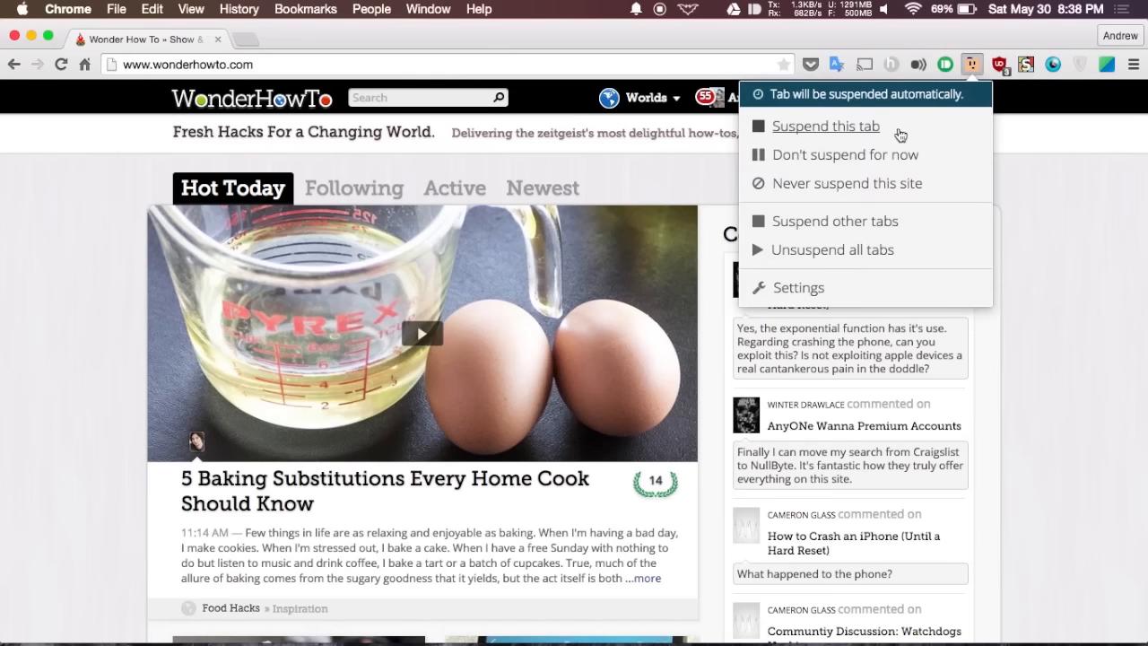
pyautogui.click(825, 126)
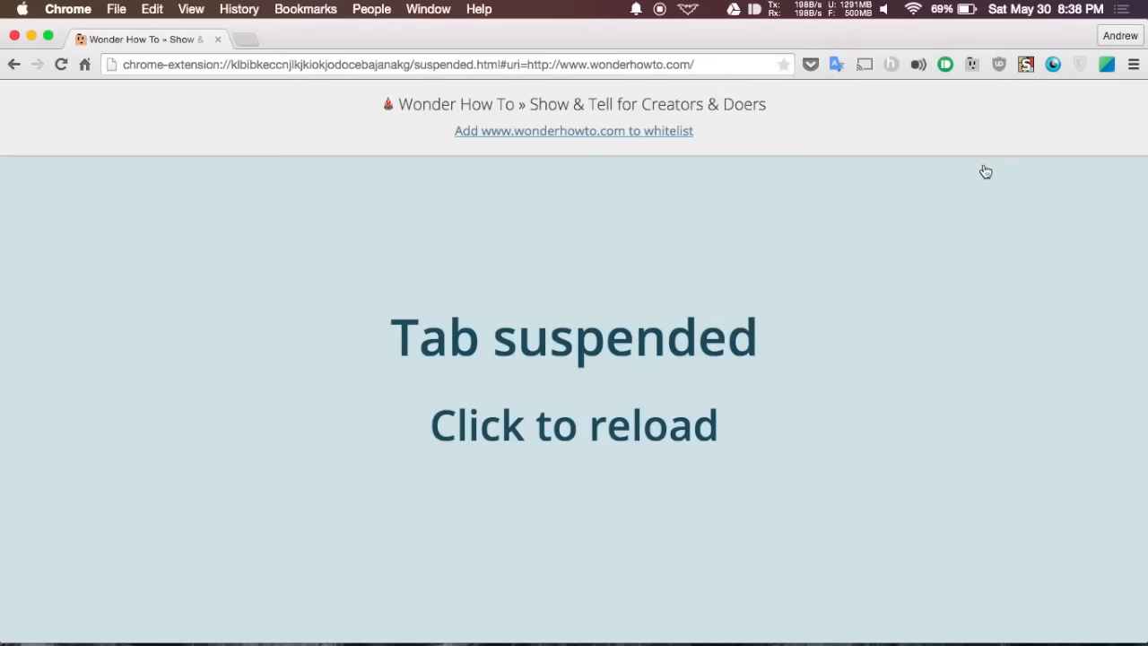
pyautogui.moveTo(775, 310)
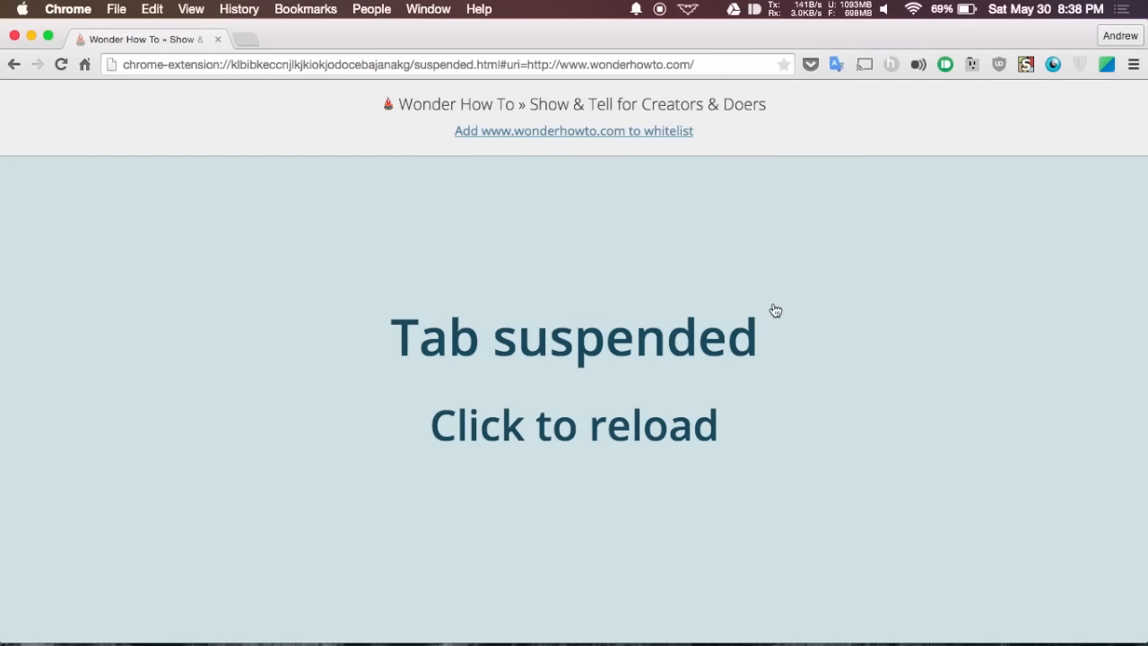
pyautogui.click(603, 430)
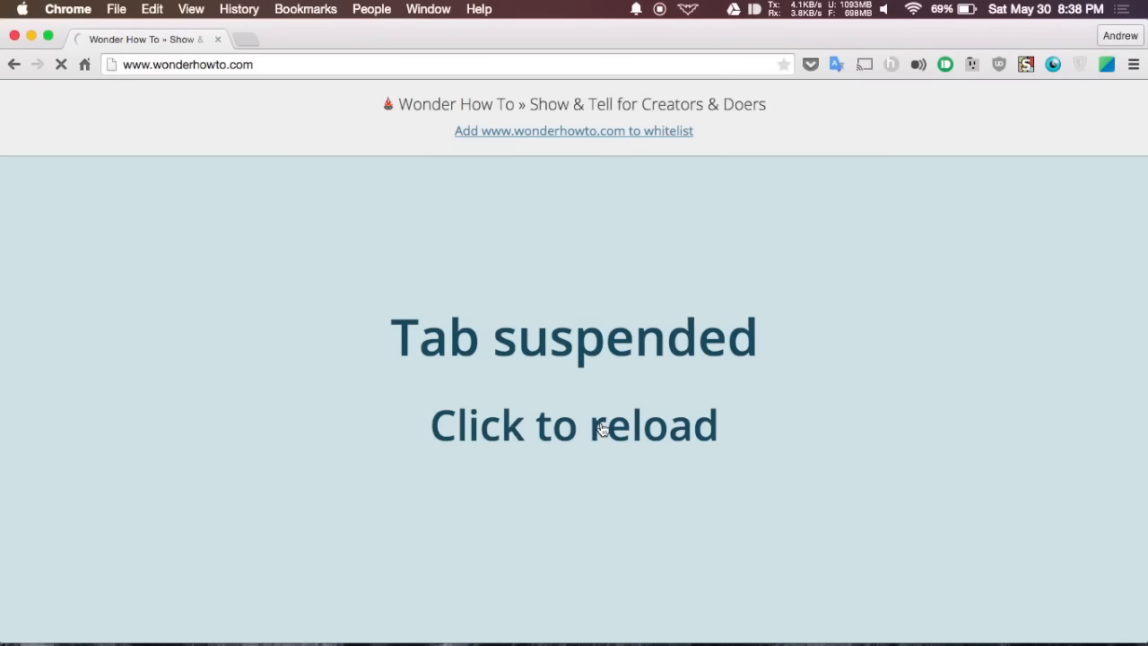
pyautogui.click(971, 64)
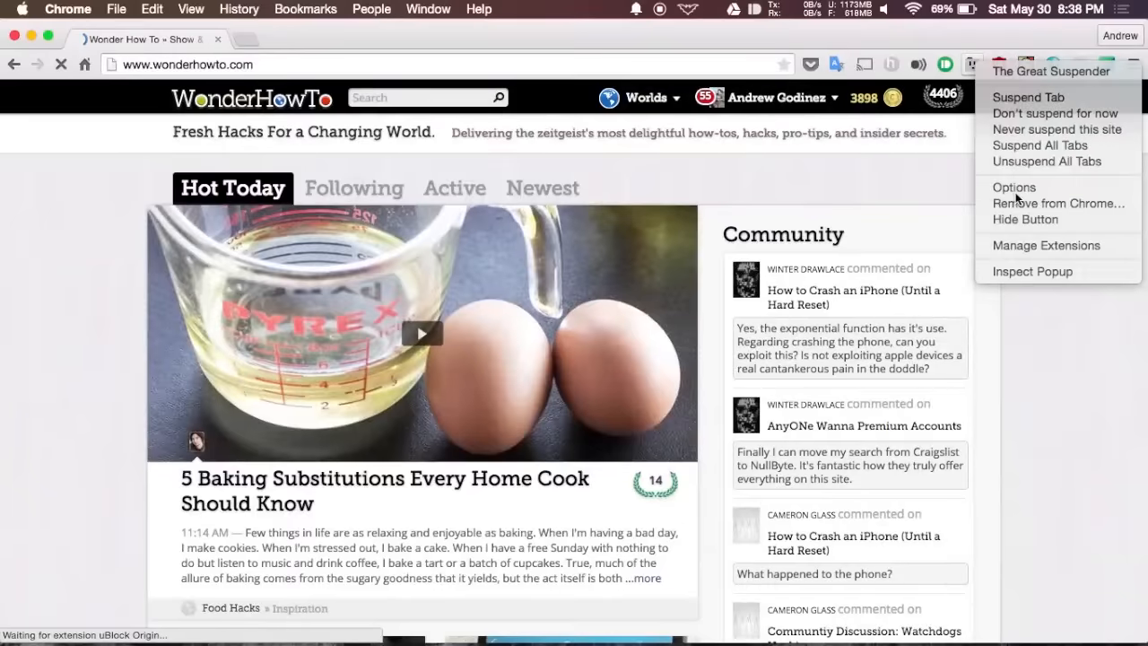
pyautogui.click(1014, 187)
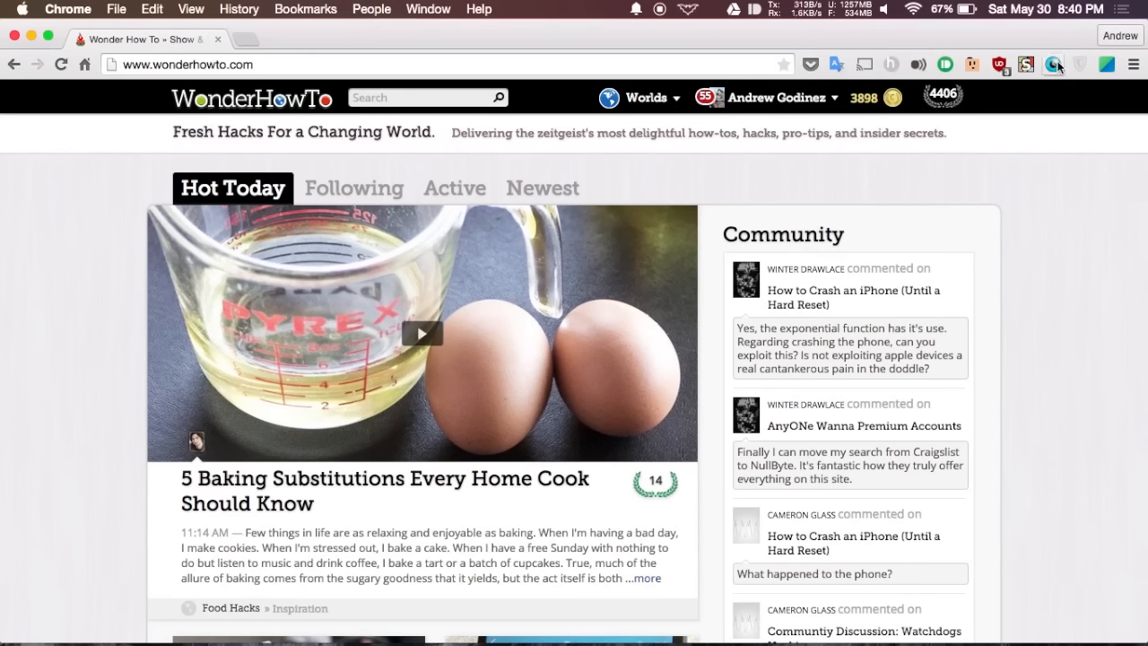
# Show StayFocusd's popup for wonderhowto.com with 10 minutes remaining.
pyautogui.click(1056, 63)
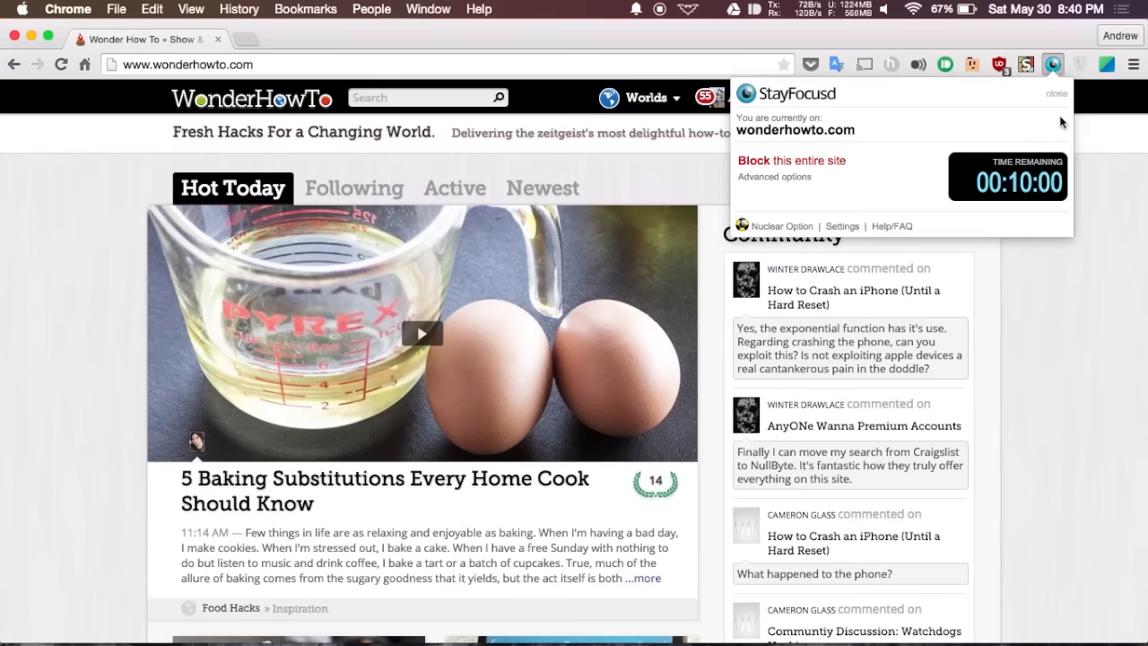
pyautogui.moveTo(930, 168)
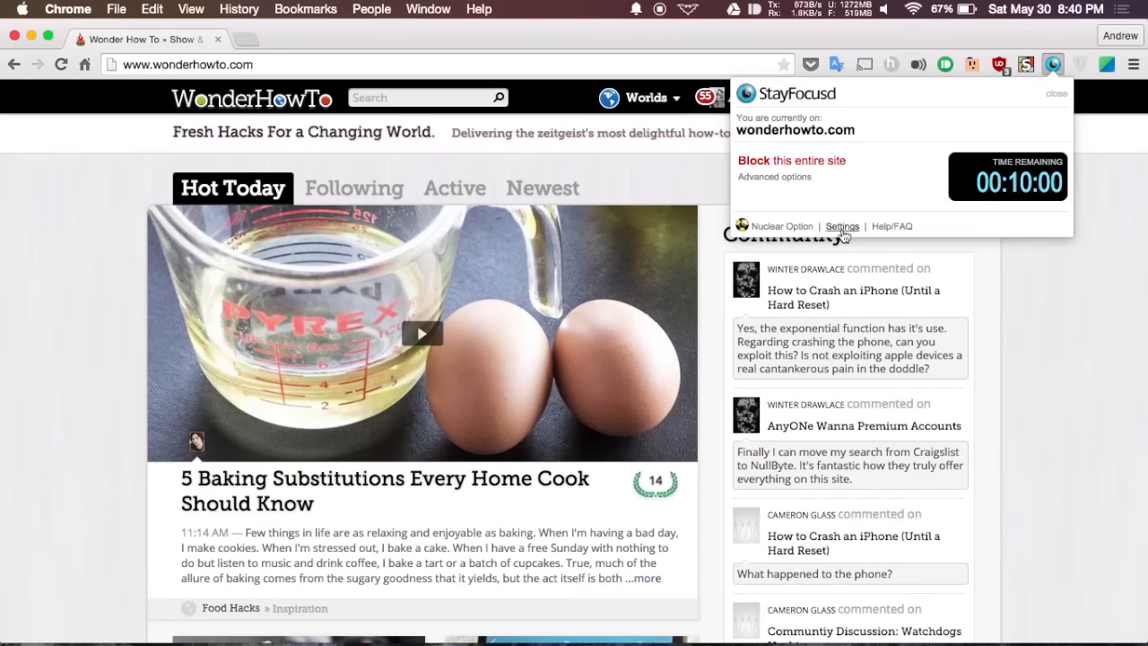
# Check StayFocusd's 10-minute daily limit and the empty Blocked Sites list.
pyautogui.click(841, 225)
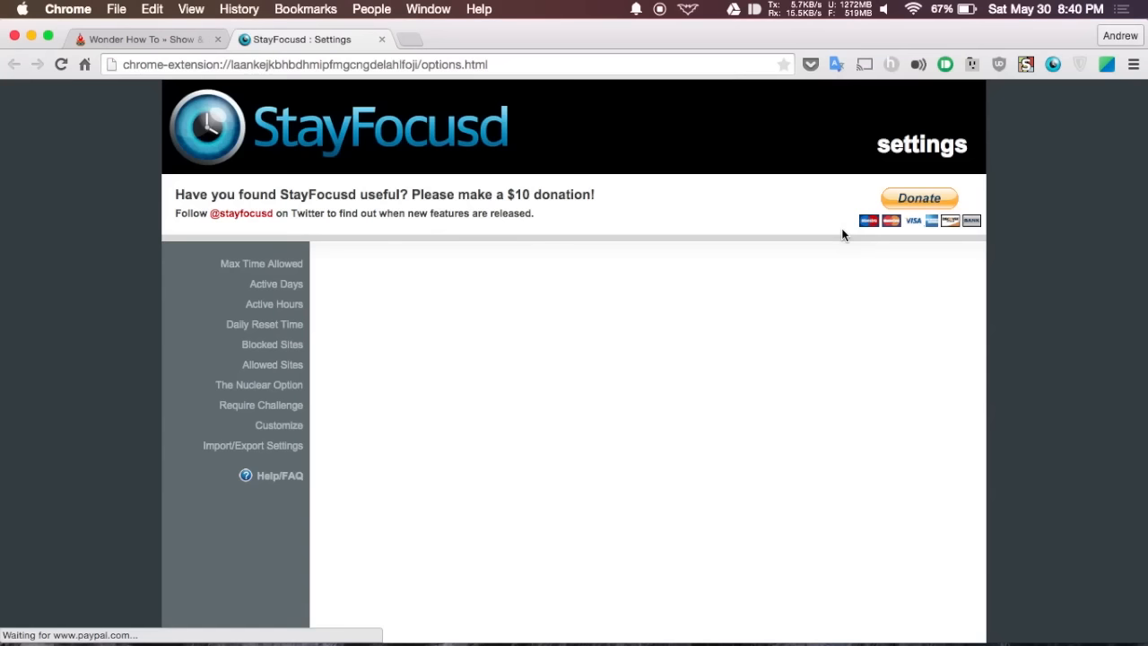
pyautogui.click(261, 263)
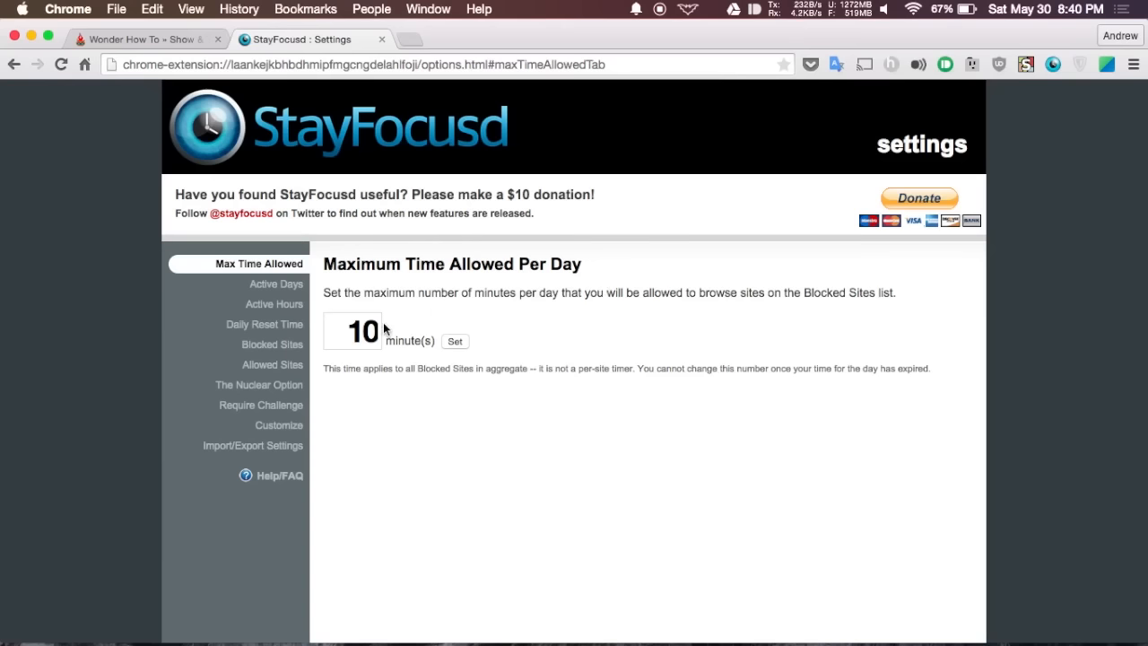
pyautogui.moveTo(330, 361)
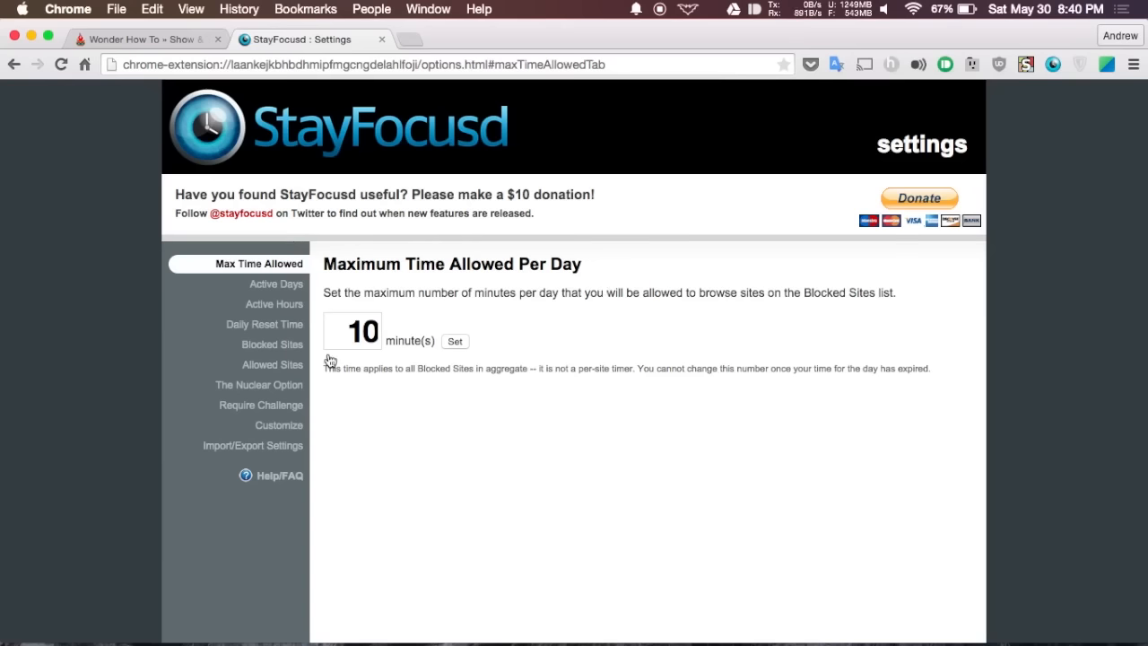
pyautogui.click(273, 344)
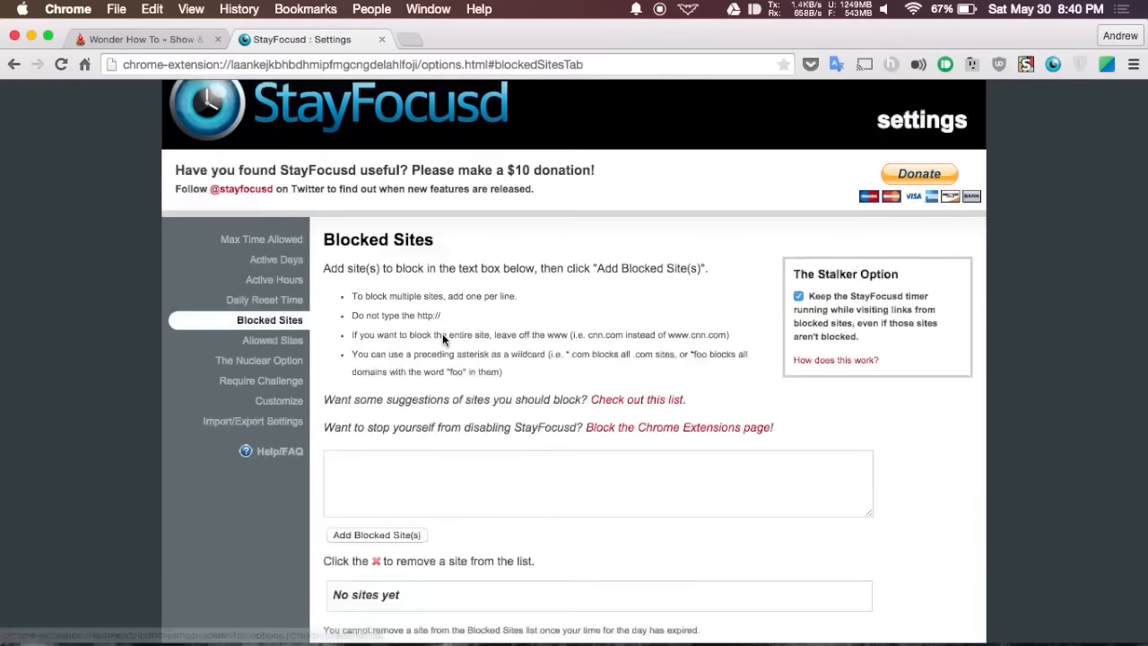
pyautogui.scroll(-3)
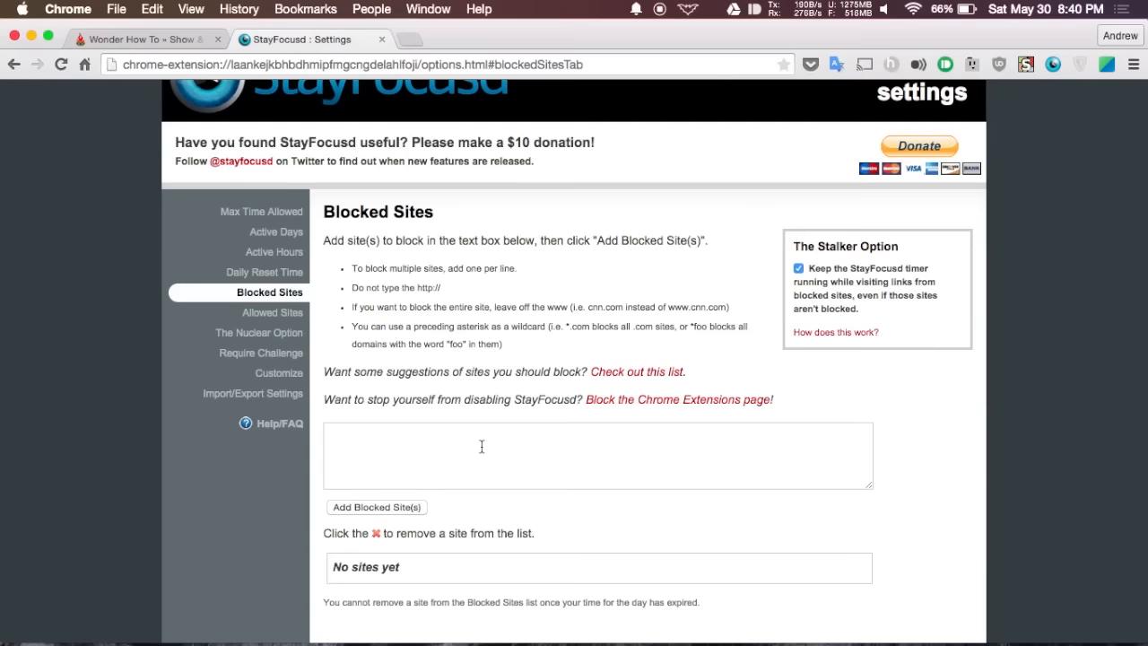
pyautogui.click(134, 38)
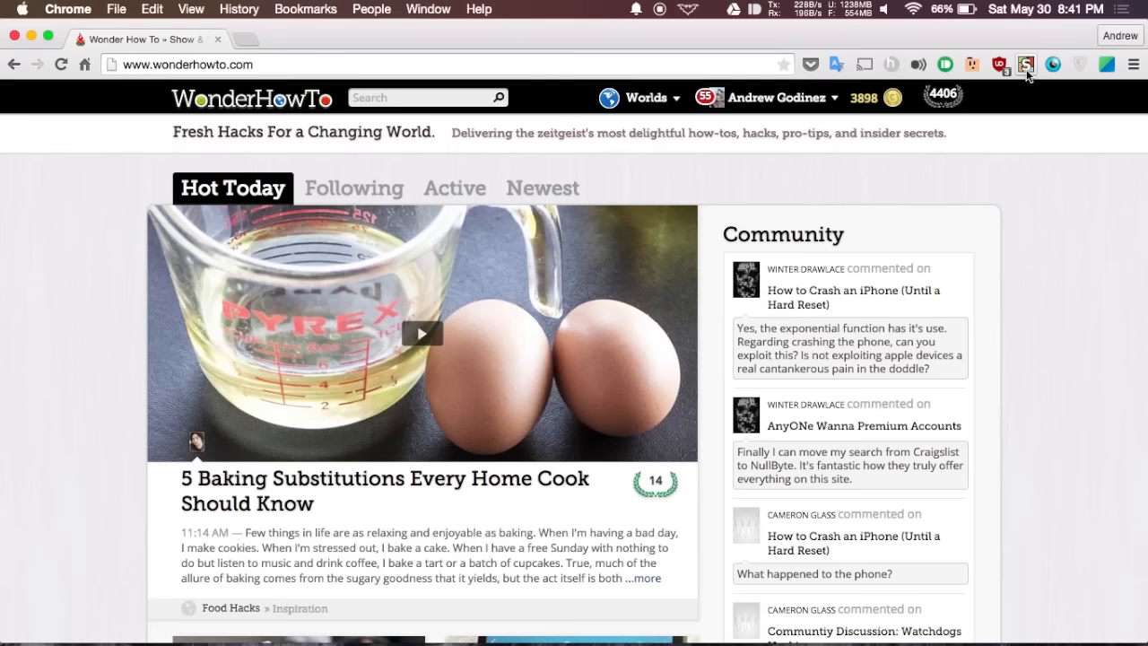
# Open Stylish's Installed Styles page from its toolbar menu and start a new style.
pyautogui.click(1024, 63)
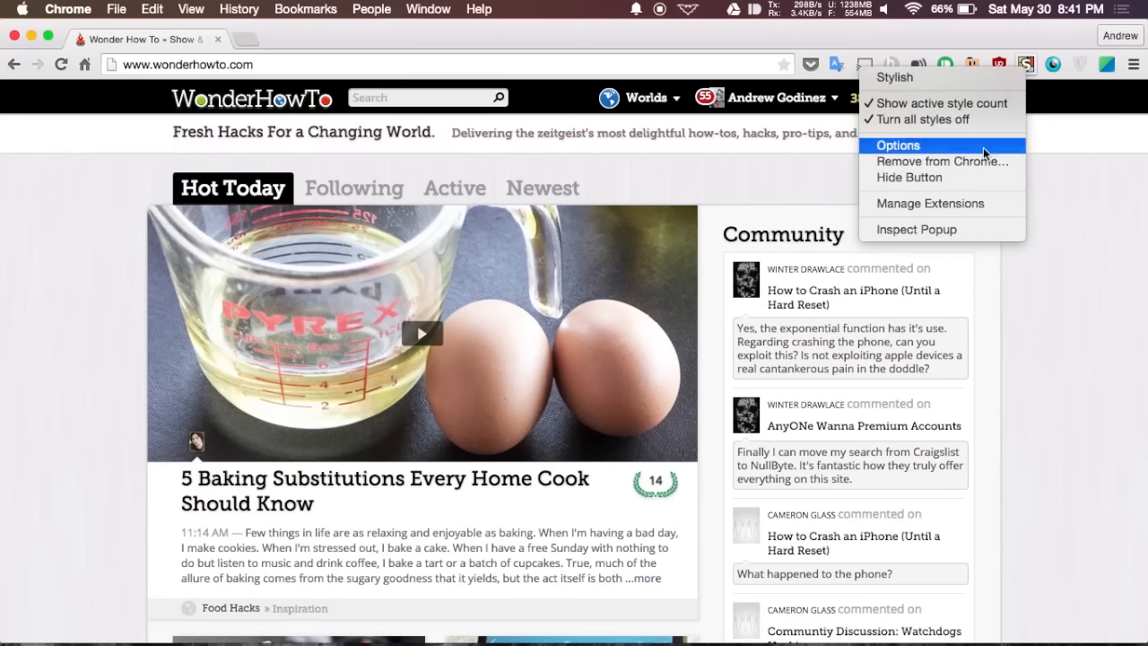
pyautogui.click(898, 144)
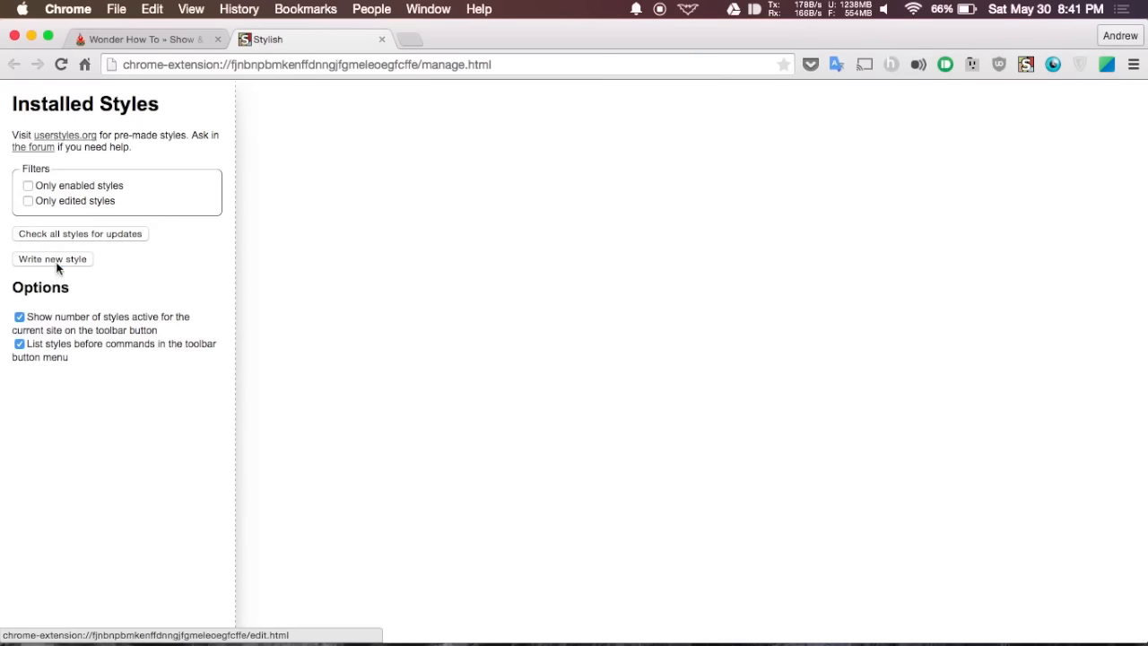
pyautogui.click(52, 259)
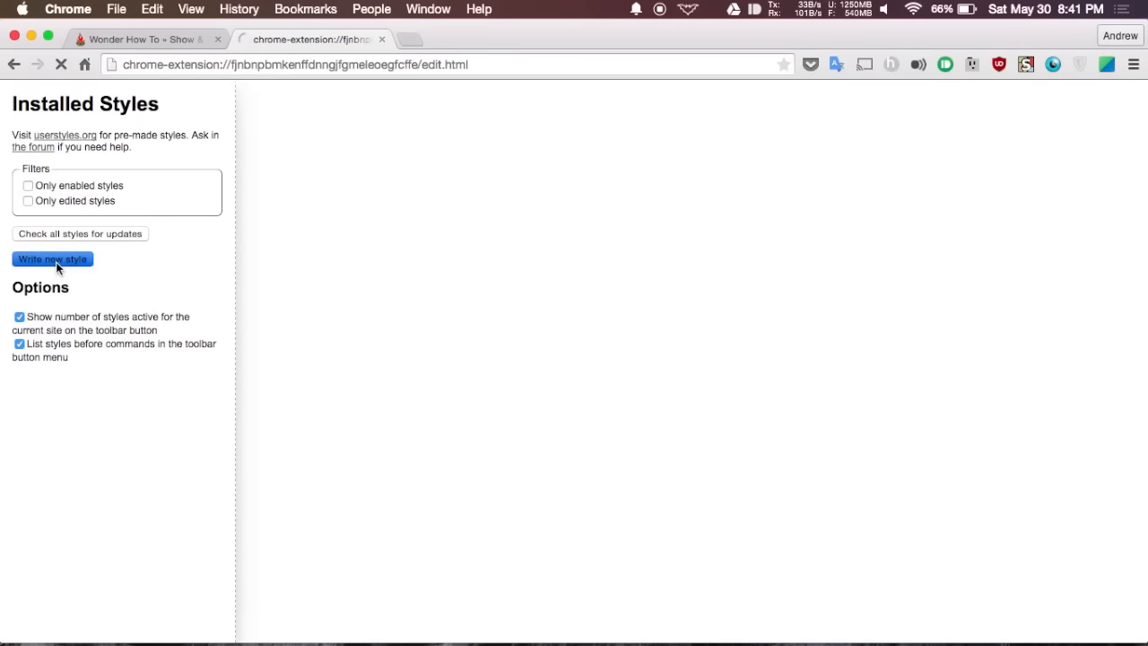
pyautogui.click(51, 259)
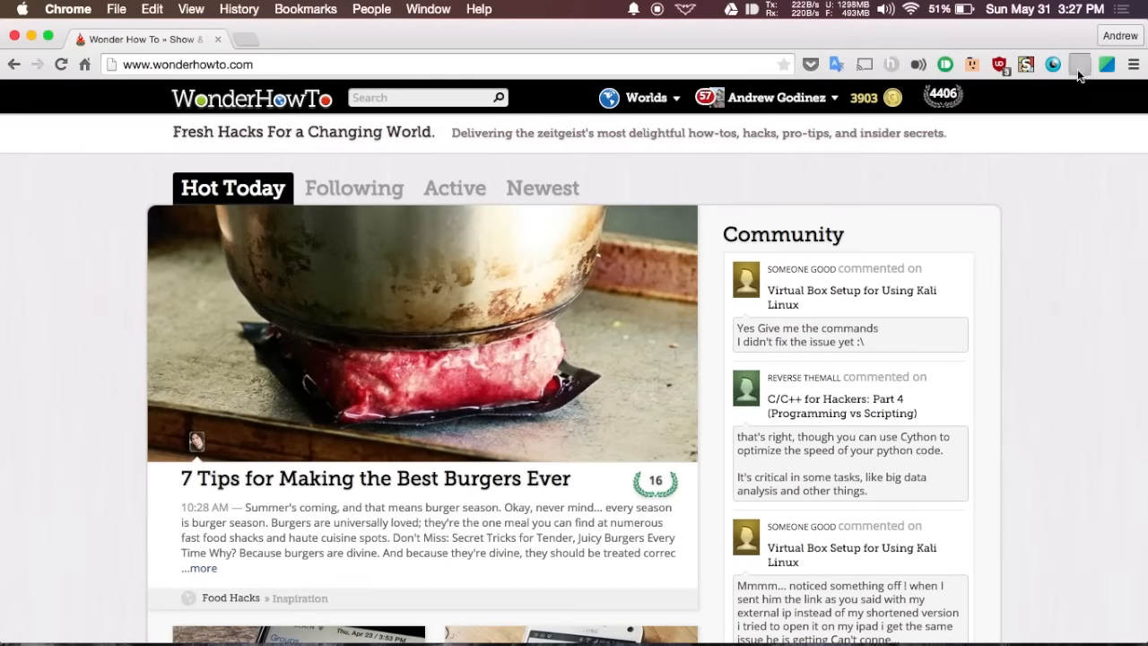
# Switch ZenMate's VPN protection on from its toolbar panel.
pyautogui.click(1077, 64)
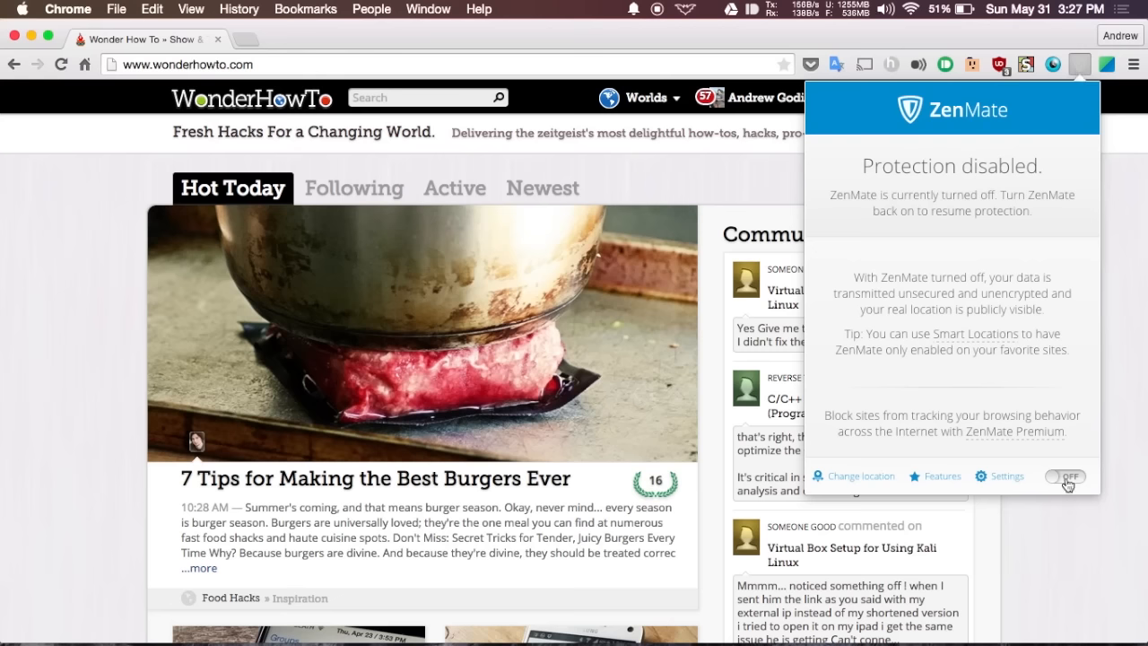
pyautogui.click(1065, 476)
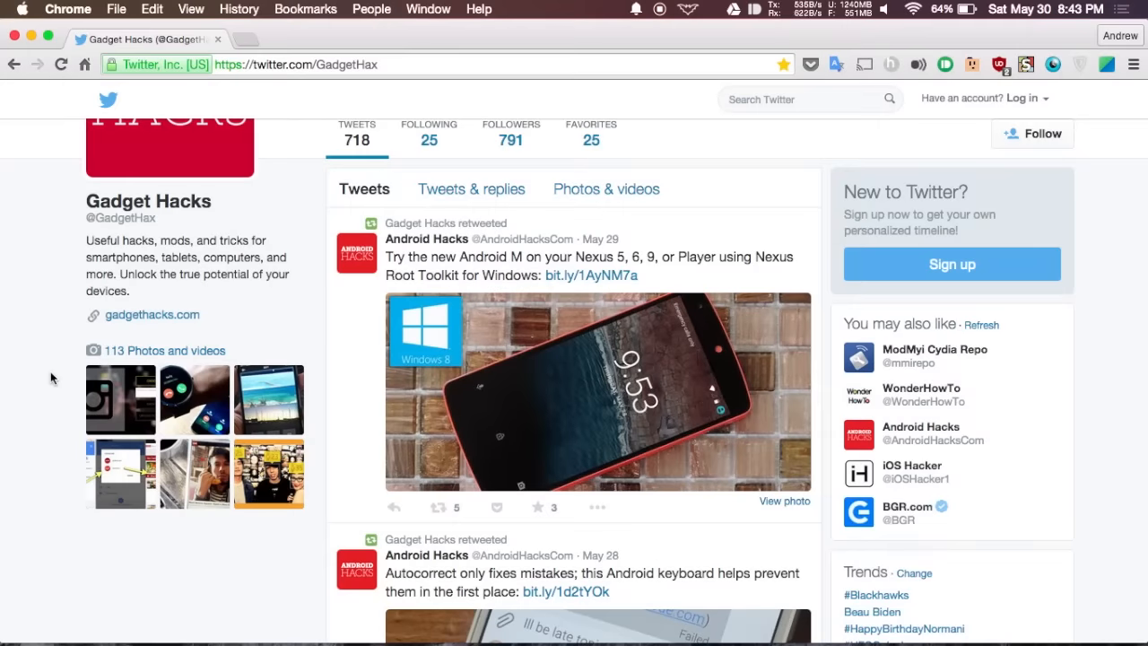
# Scroll the Gadget Hacks Twitter profile and open the URL expander extension's context menu.
pyautogui.scroll(-3)
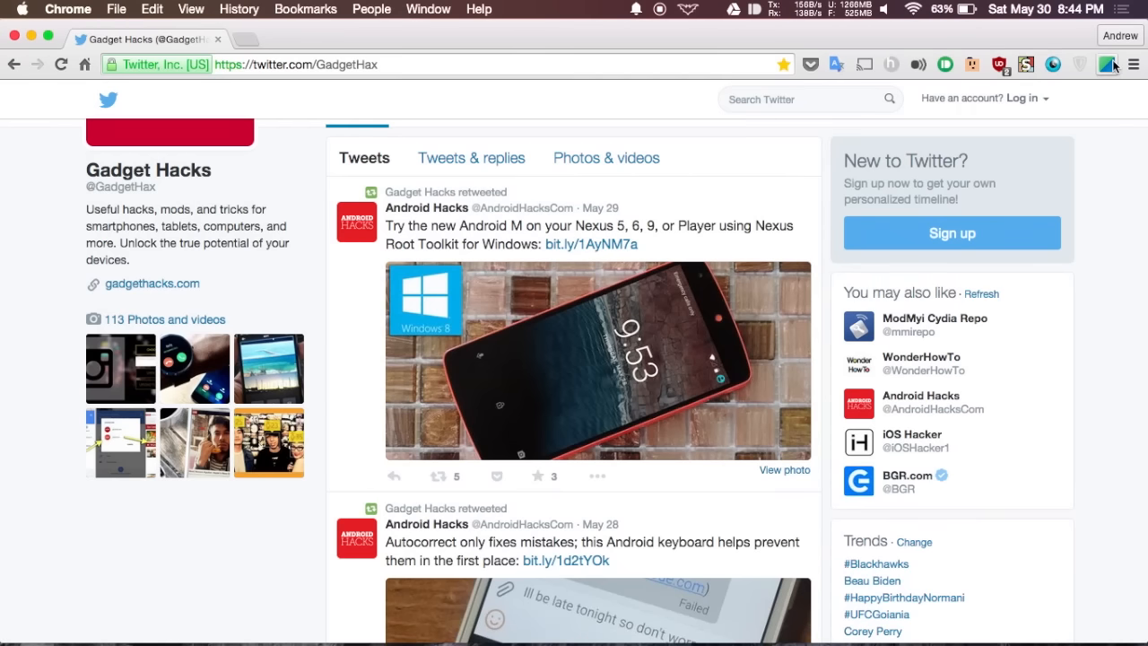
pyautogui.rightClick(1107, 64)
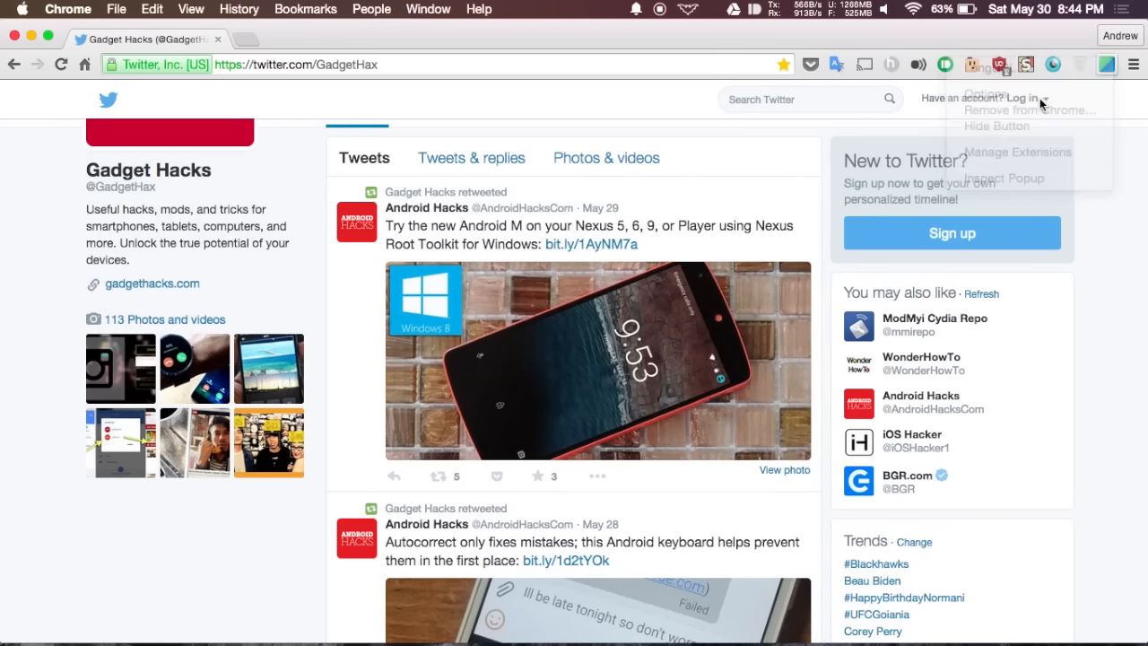